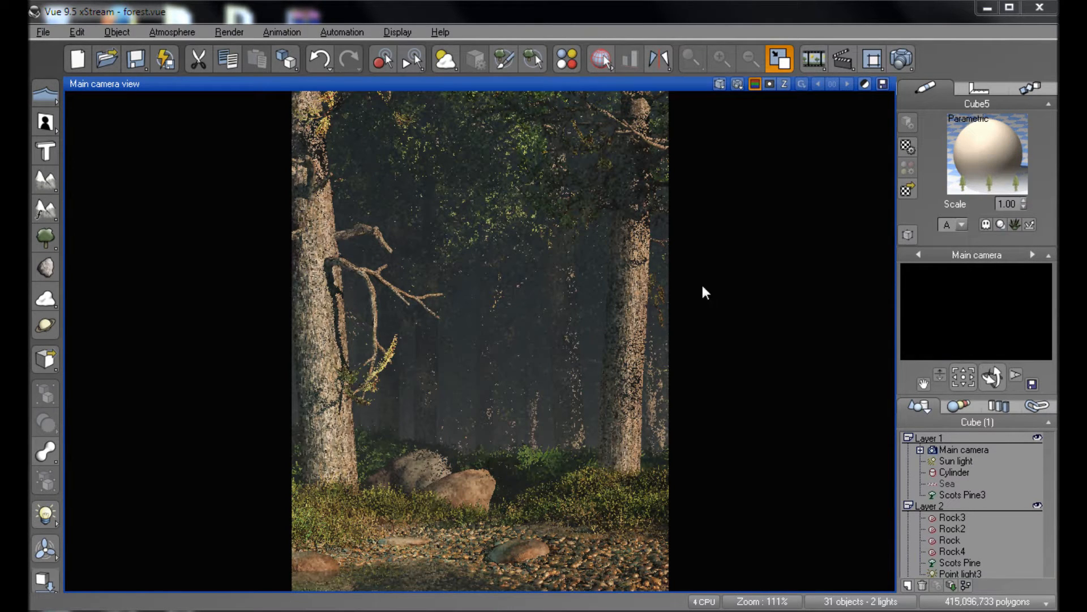
mouse_move(492, 443)
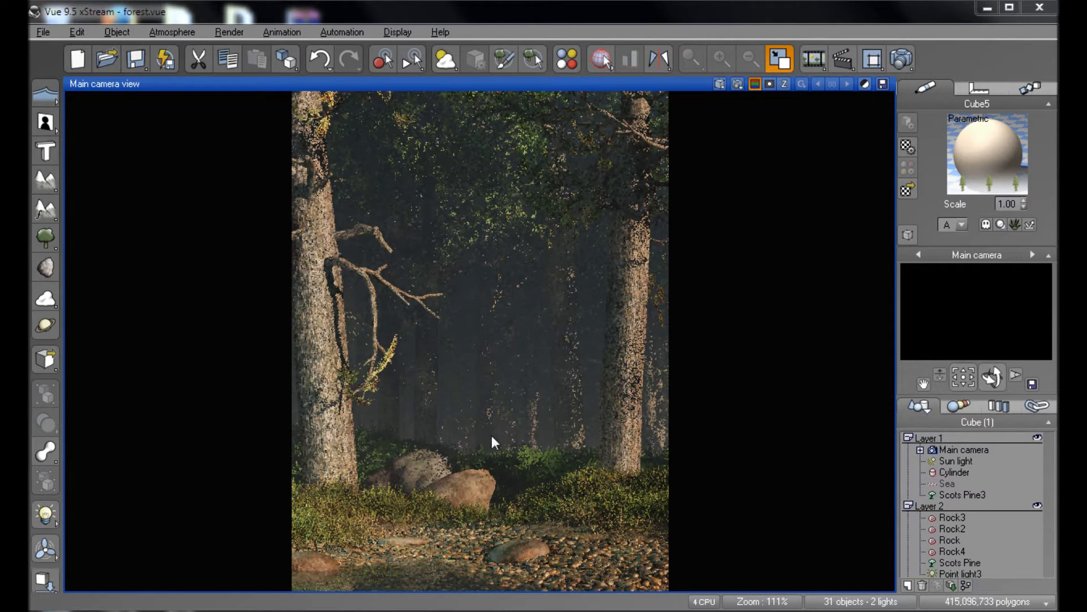
mouse_move(477, 331)
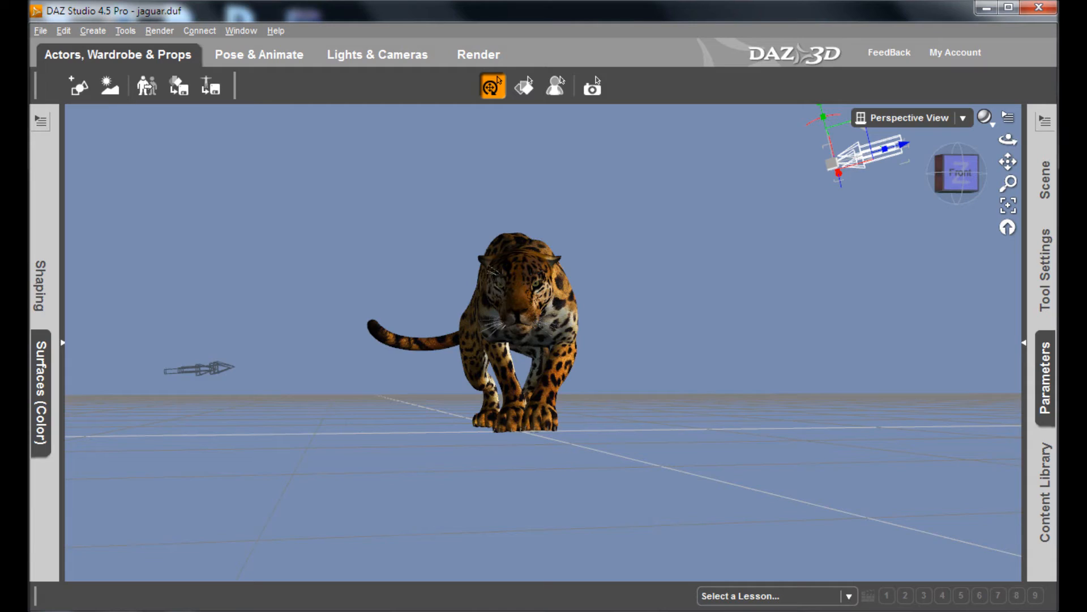
mouse_move(676, 291)
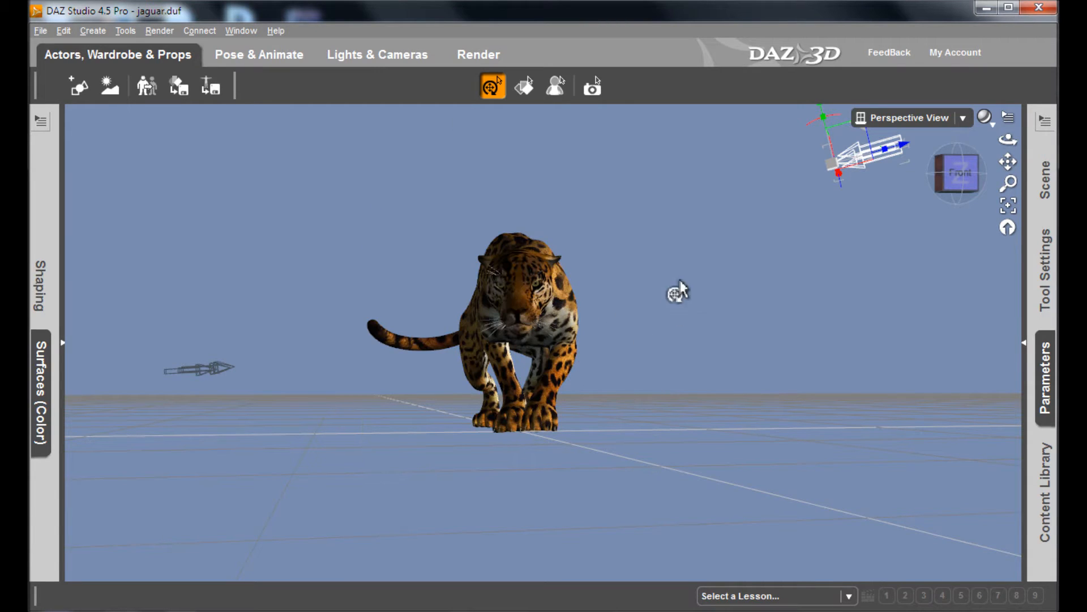
Step: Export the jaguar from DAZ Studio as a Wavefront OBJ named jag on the Desktop
click(486, 305)
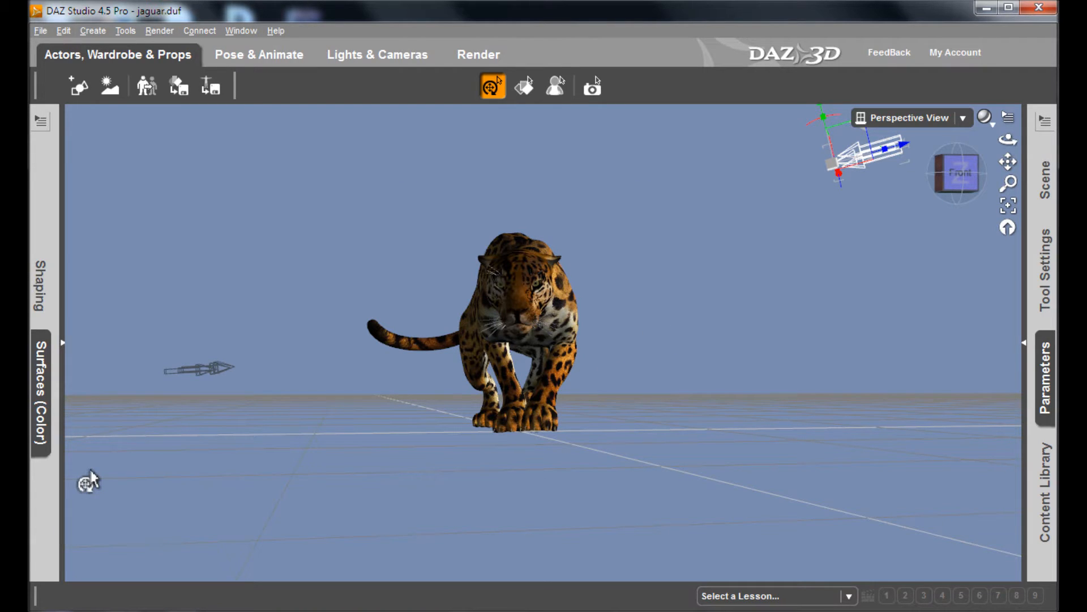
mouse_move(115, 272)
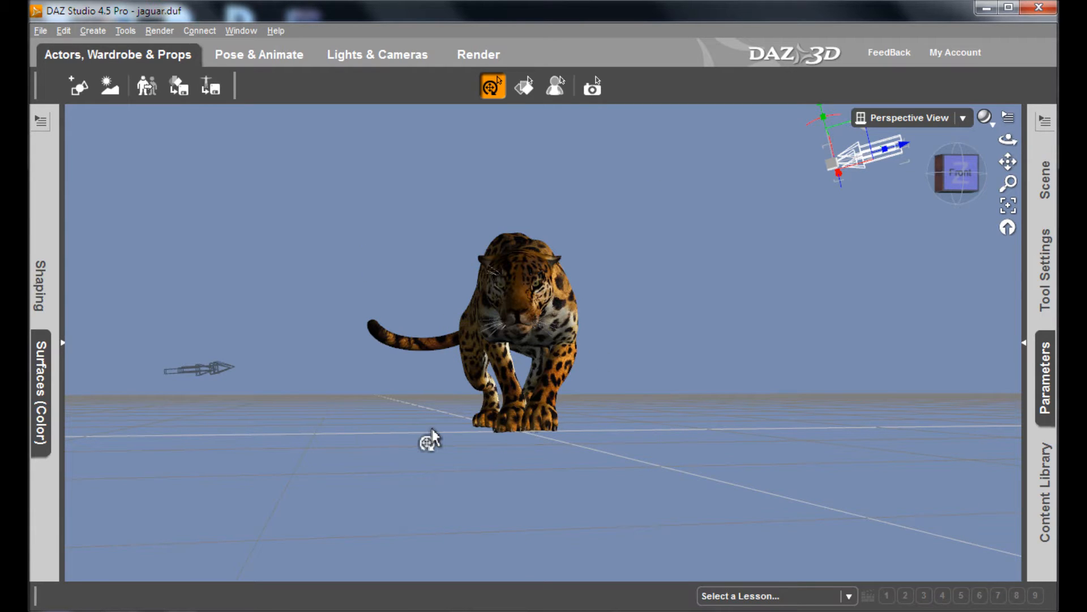
mouse_move(829, 513)
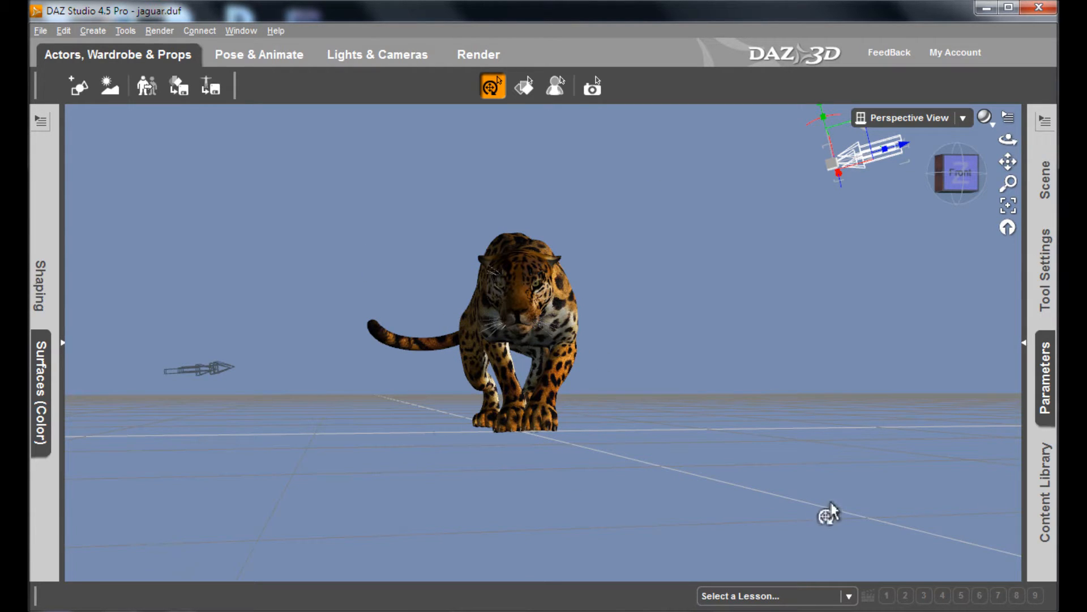
mouse_move(122, 135)
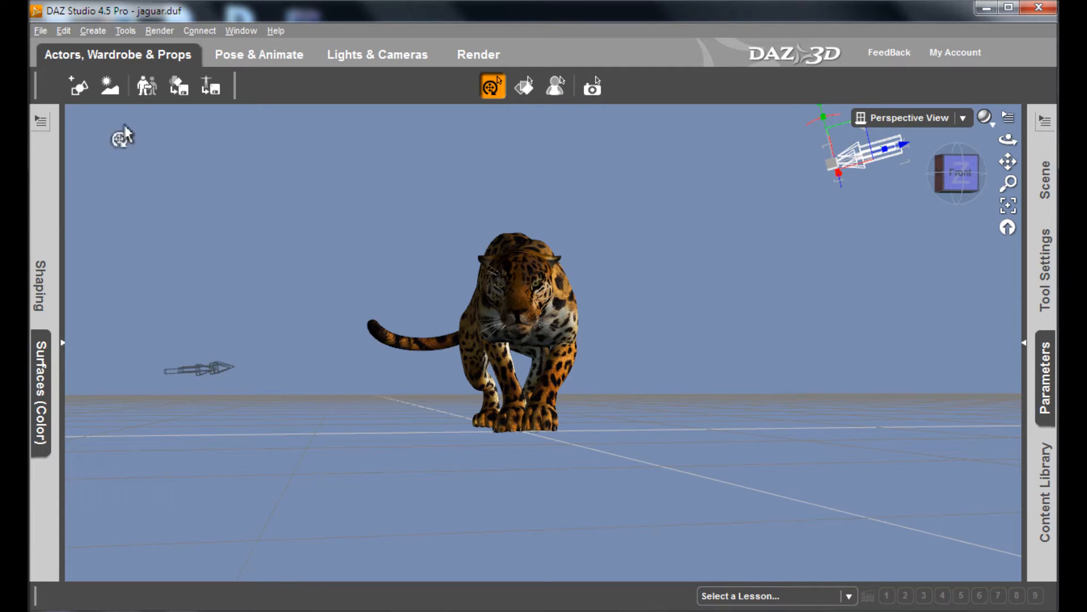
click(40, 30)
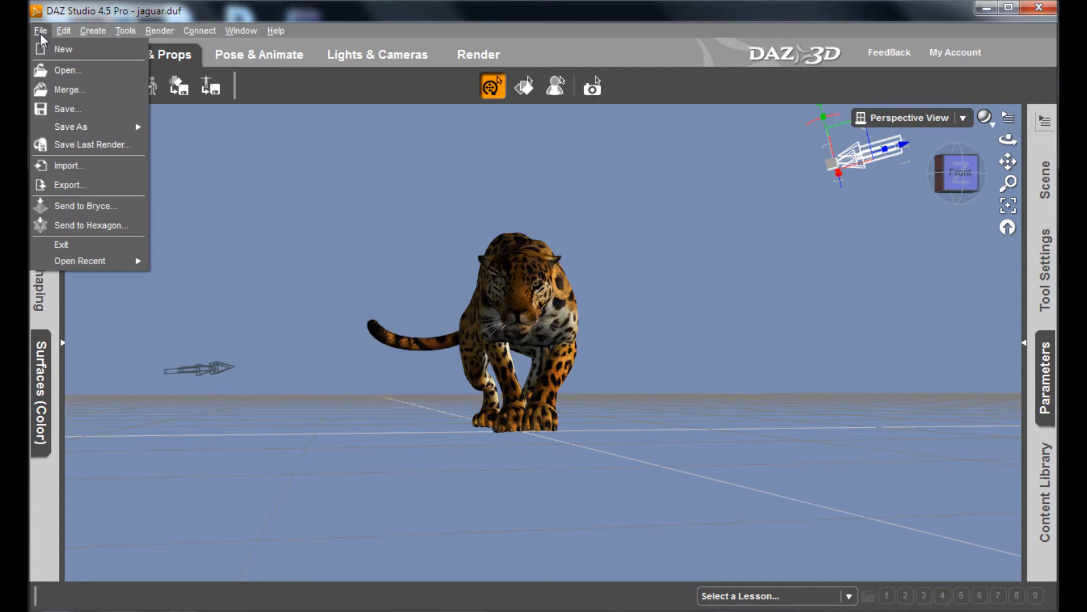
click(69, 185)
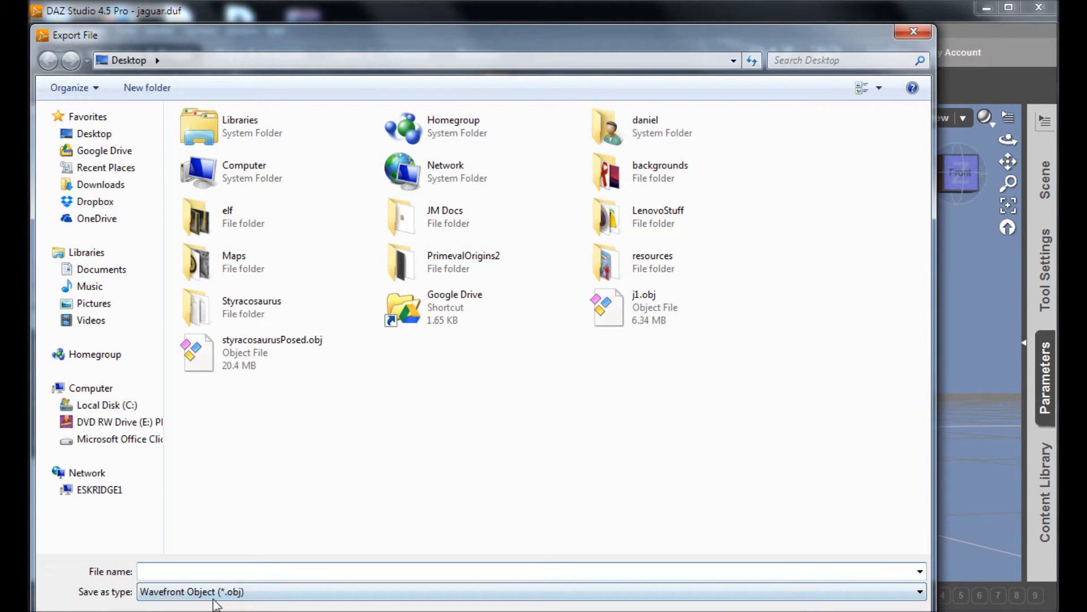
mouse_move(236, 443)
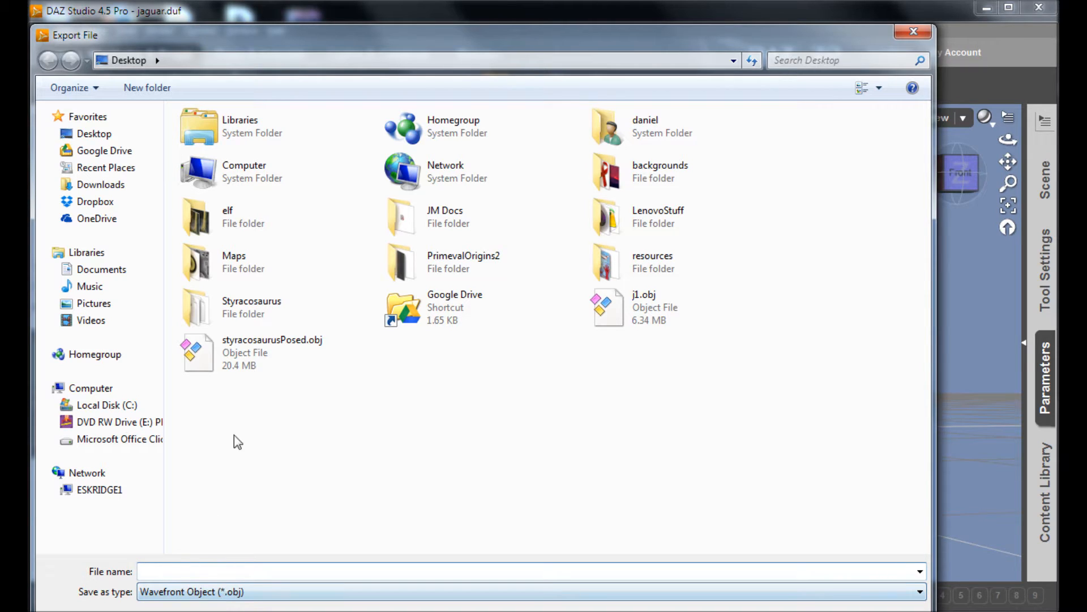
click(278, 571)
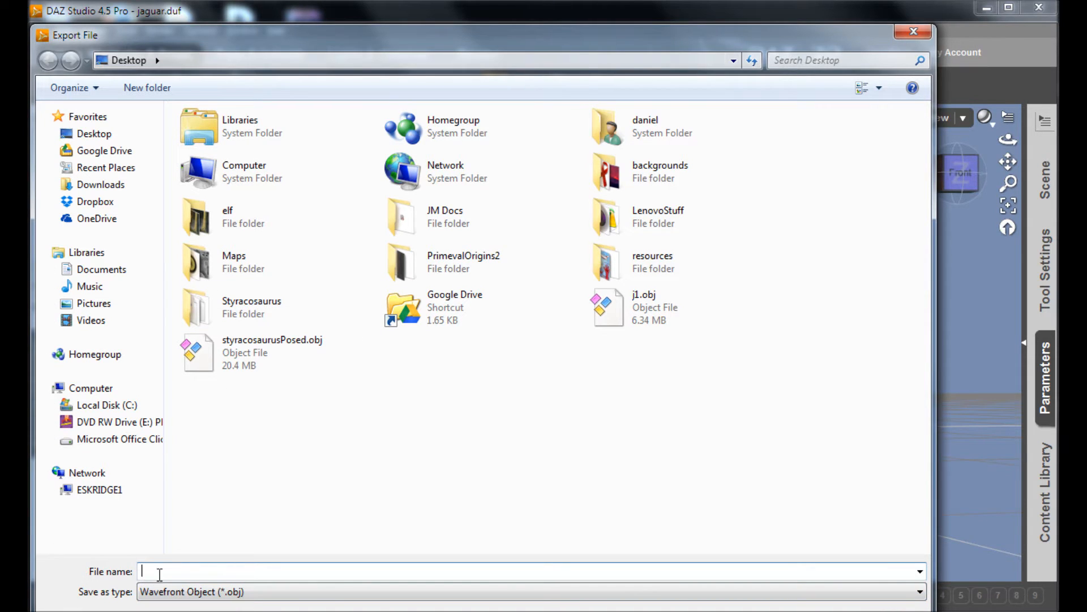
text(jag)
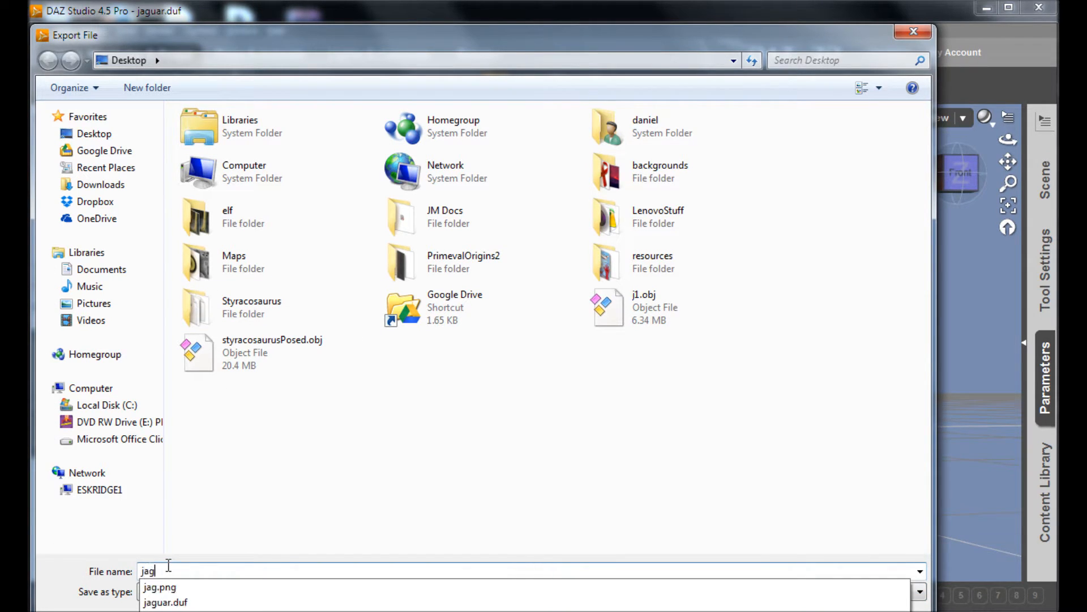
mouse_move(249, 498)
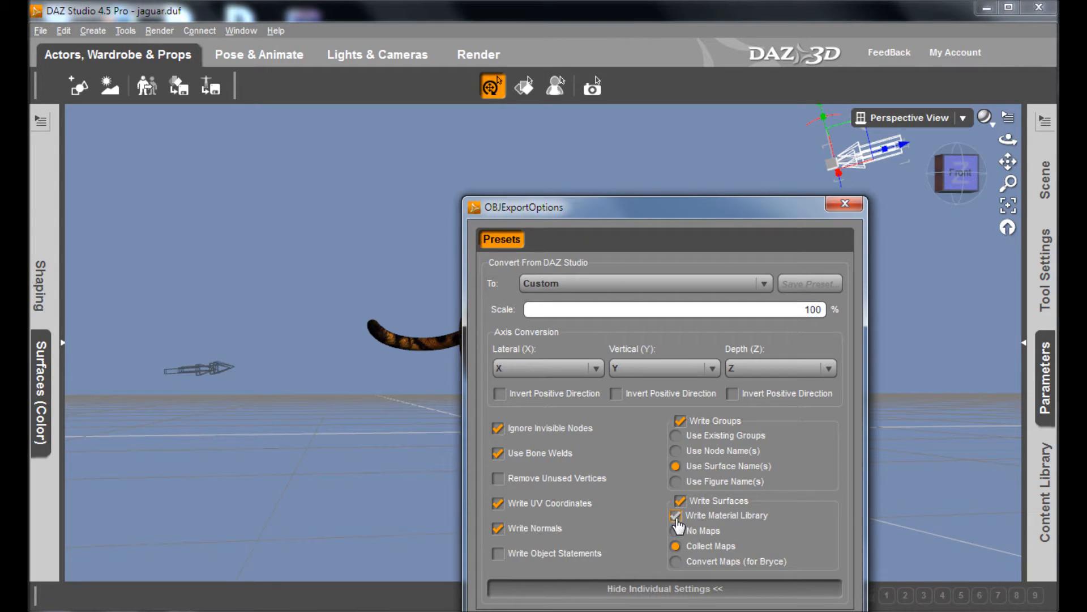
Step: Enable Write Material Library in the OBJ Export Options
click(675, 516)
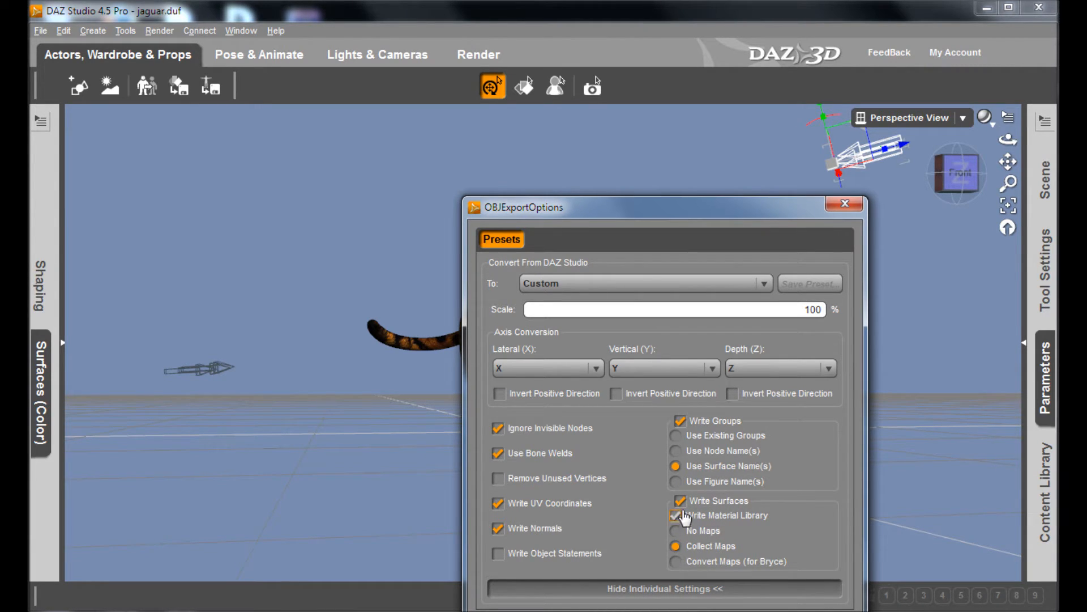
click(674, 514)
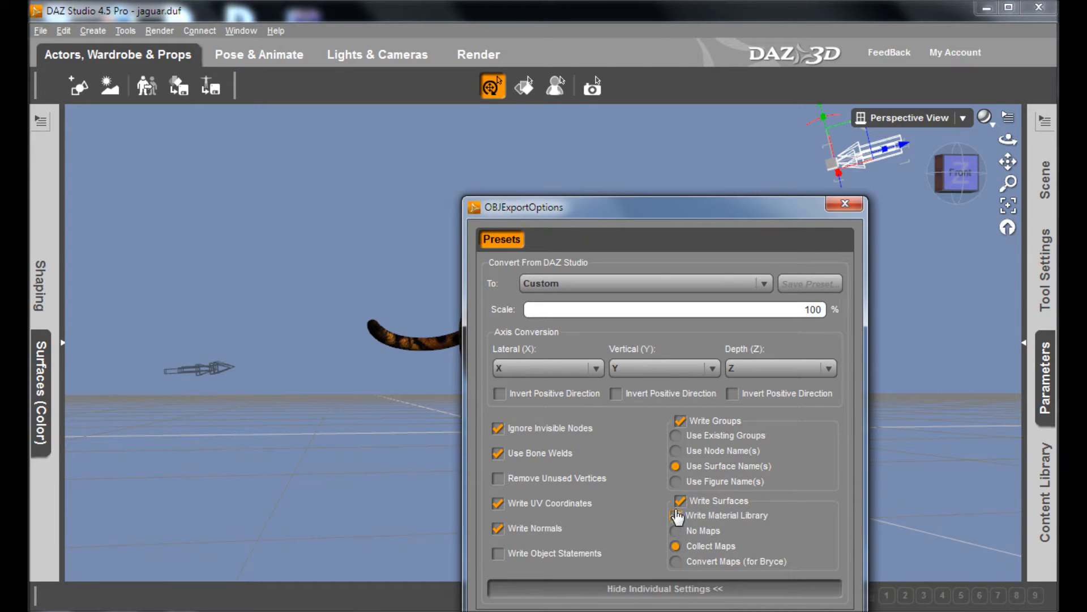
click(675, 514)
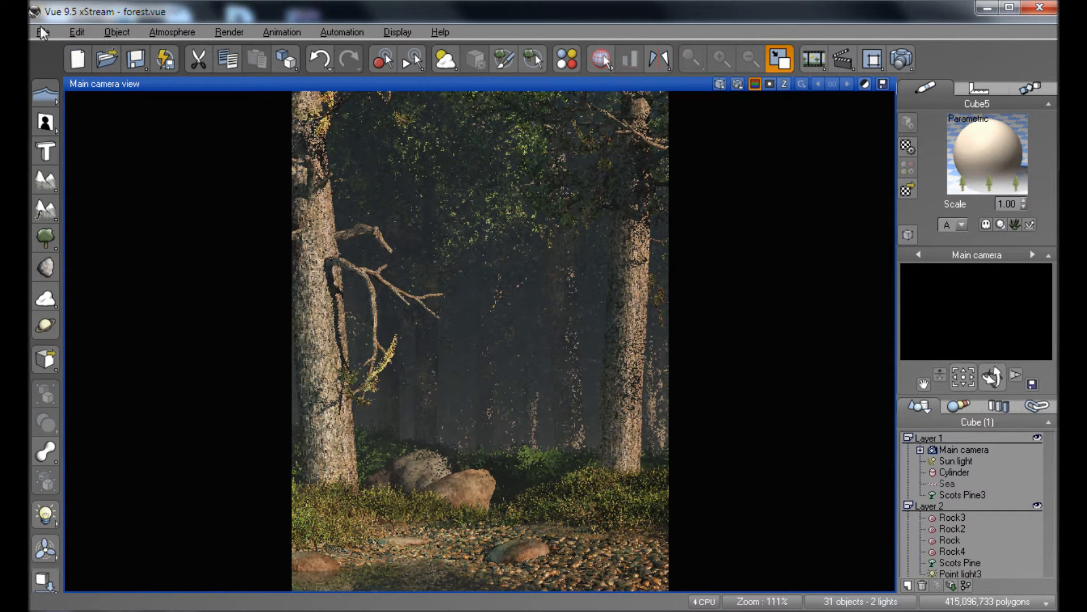
Step: Switch to four views and add a new layer to the forest scene in the World Browser
click(780, 57)
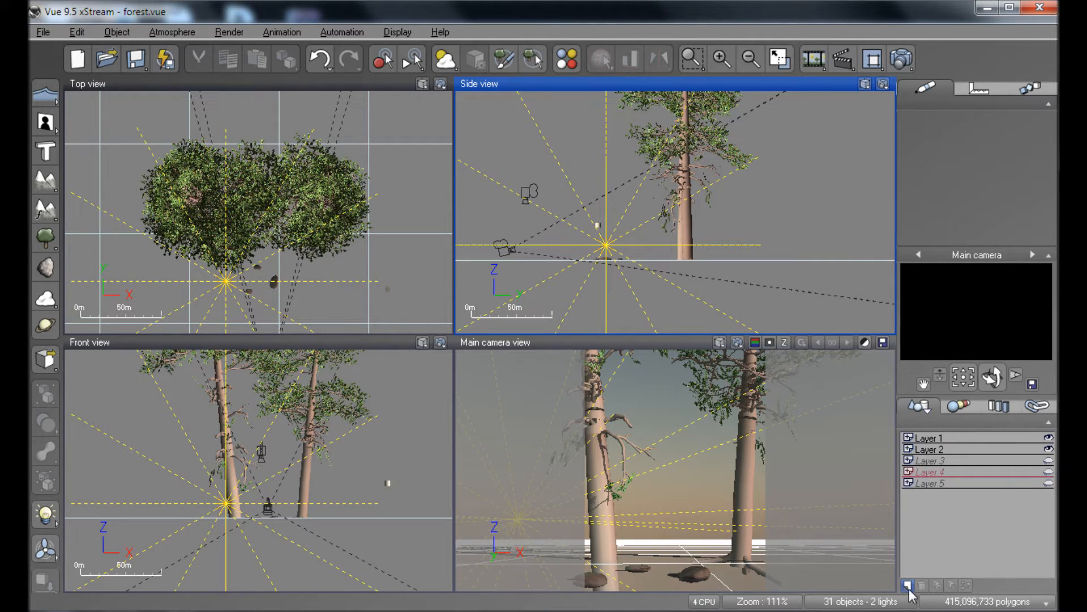
click(904, 600)
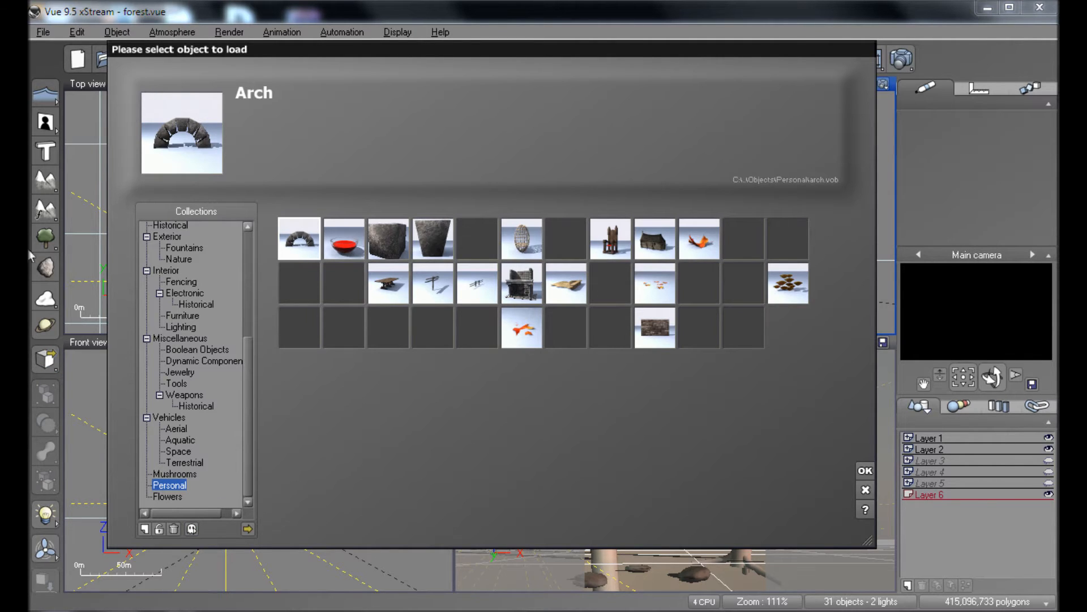
mouse_move(270, 537)
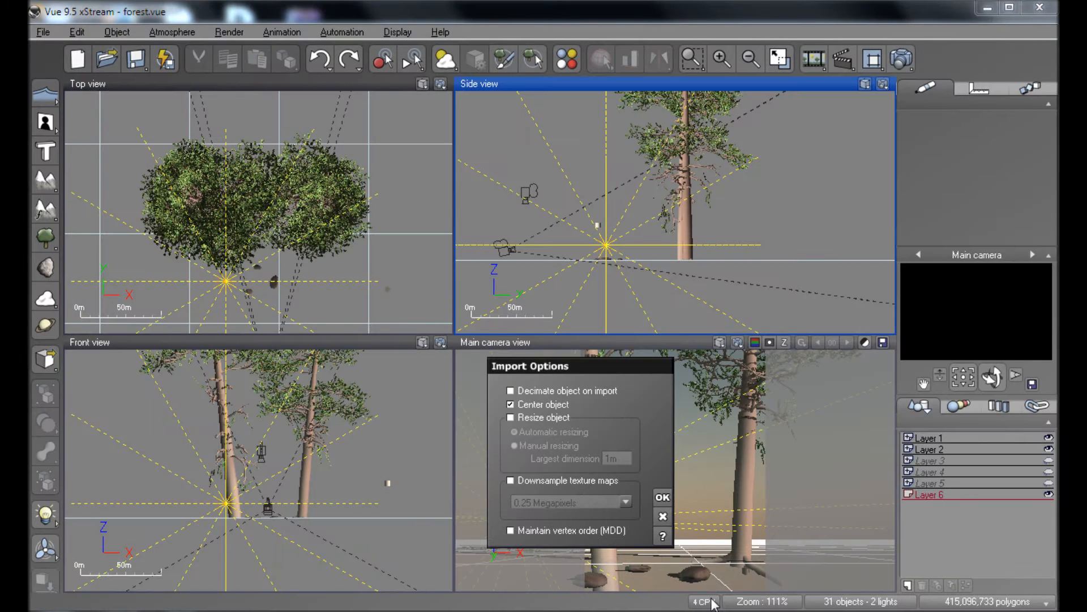
Step: Accept the Import Options and maximize the Main camera view to check the jaguar between the trees
click(661, 497)
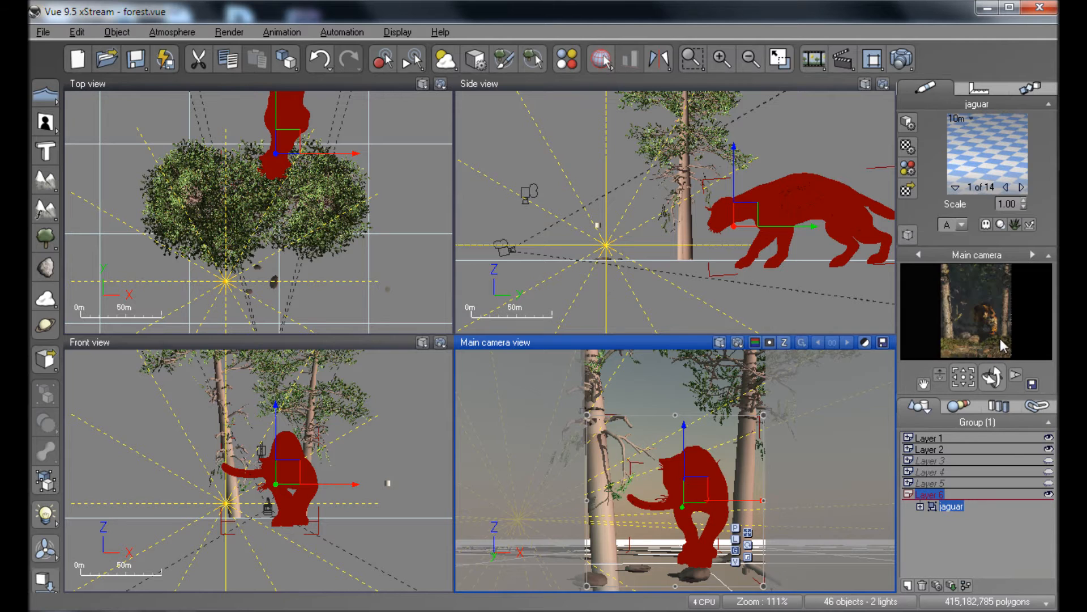
mouse_move(922, 355)
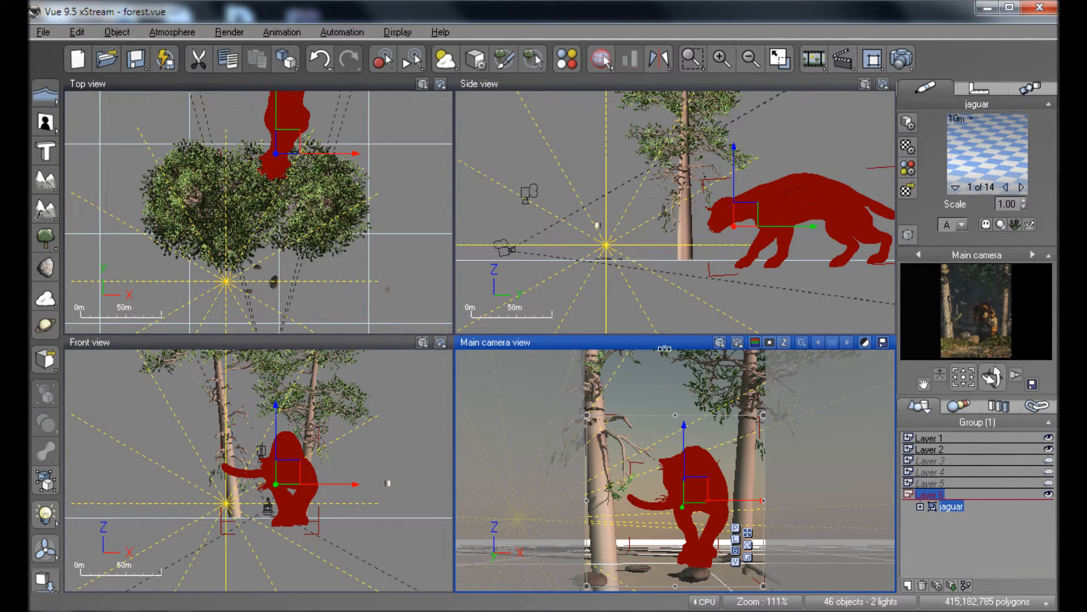
click(754, 57)
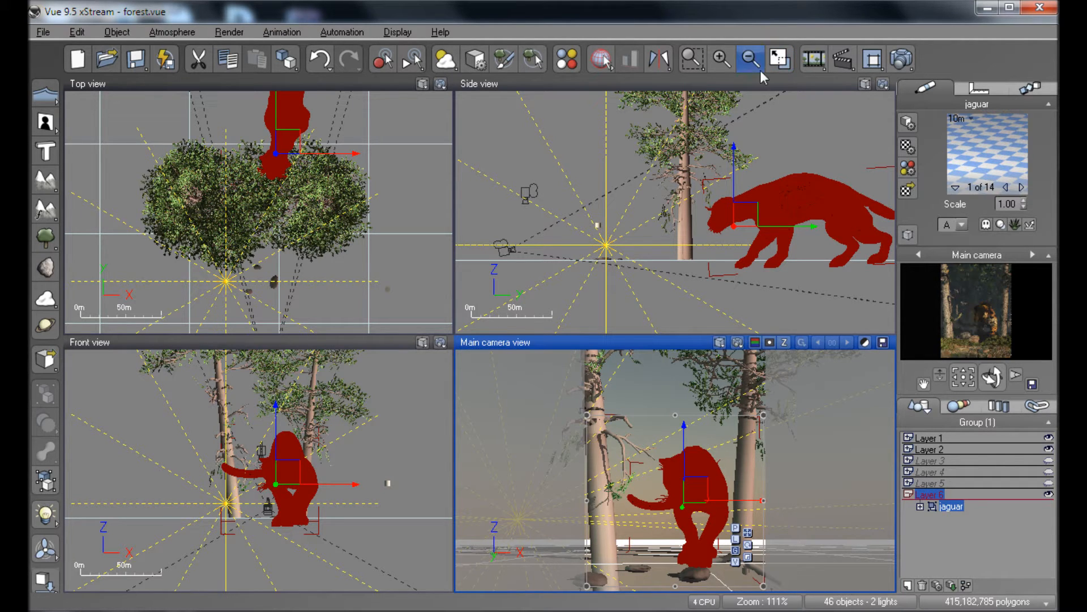
click(777, 58)
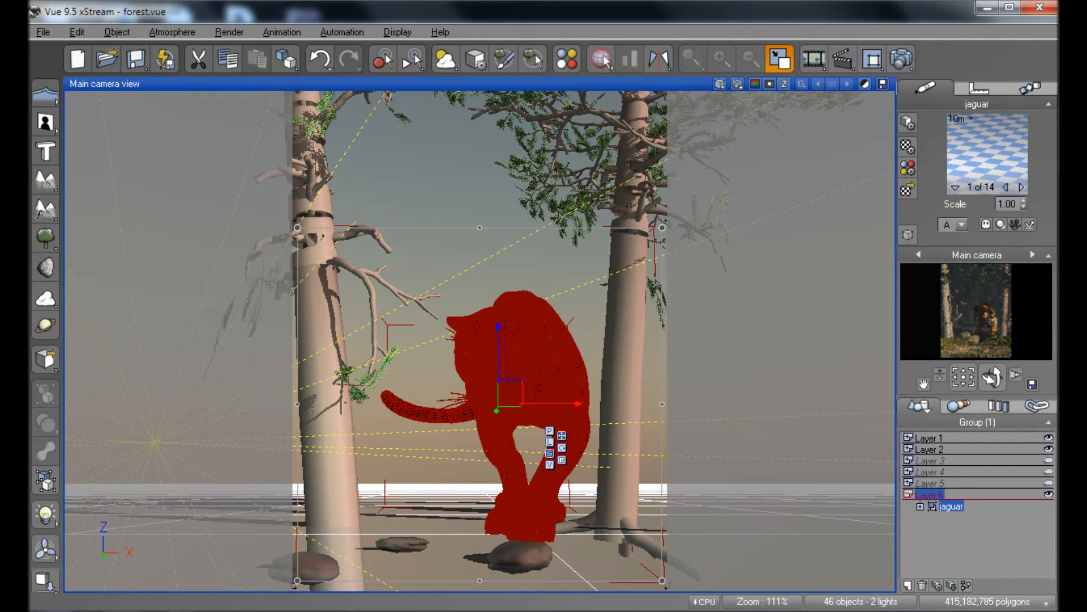
mouse_move(456, 412)
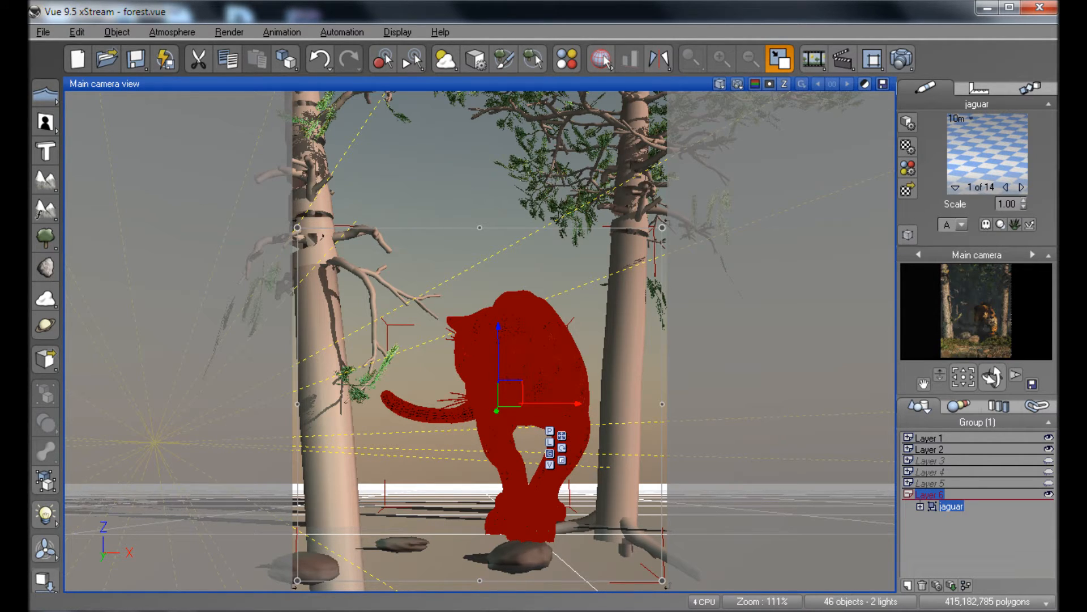
click(14, 604)
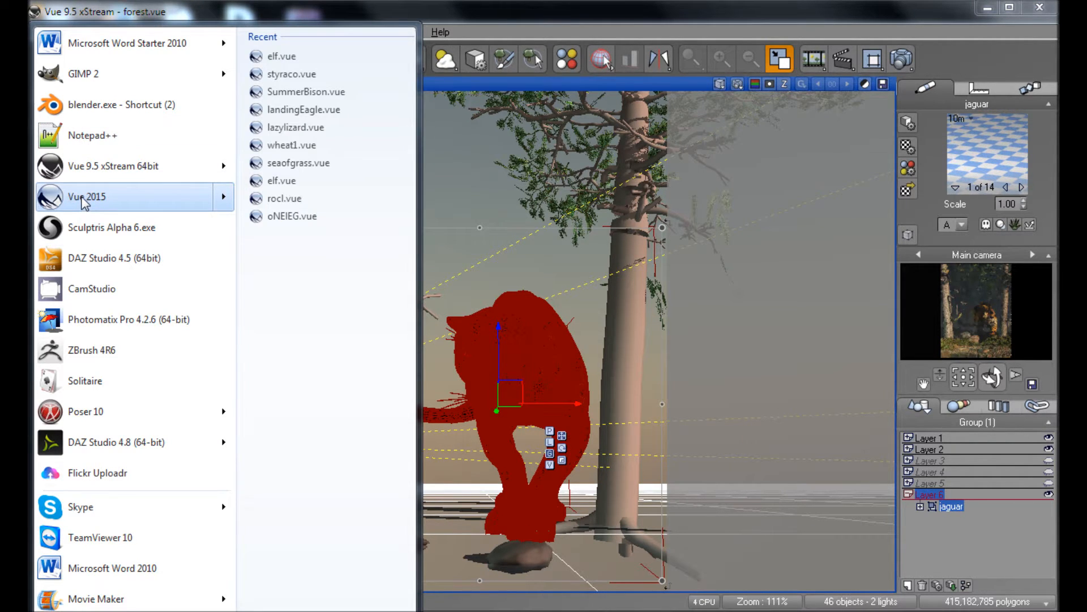
Step: Launch Vue 2015, choose Load Object and browse the disk for an object file
click(86, 196)
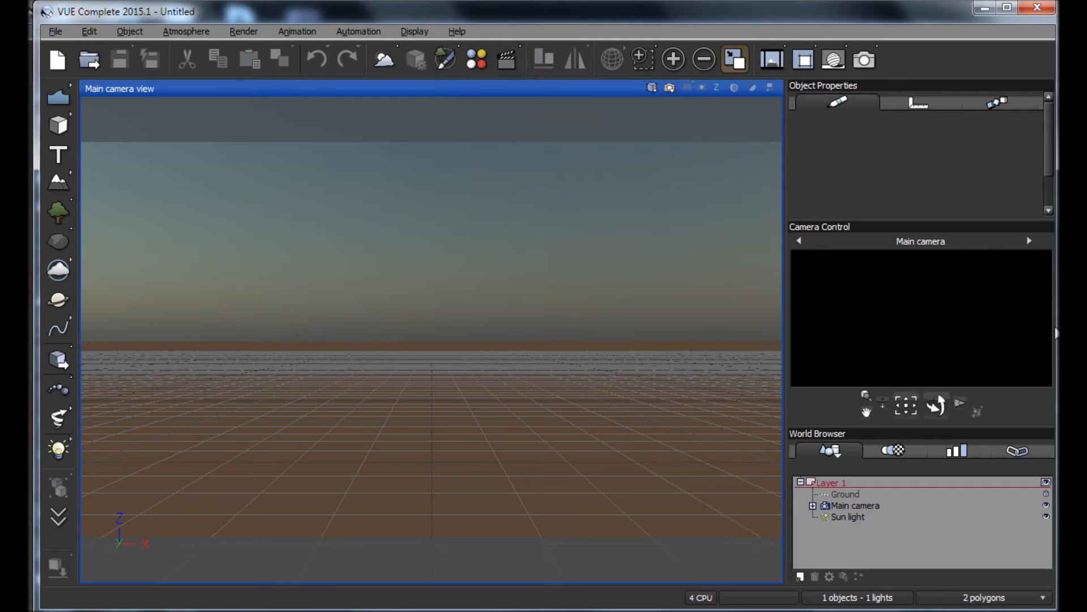
mouse_move(888, 357)
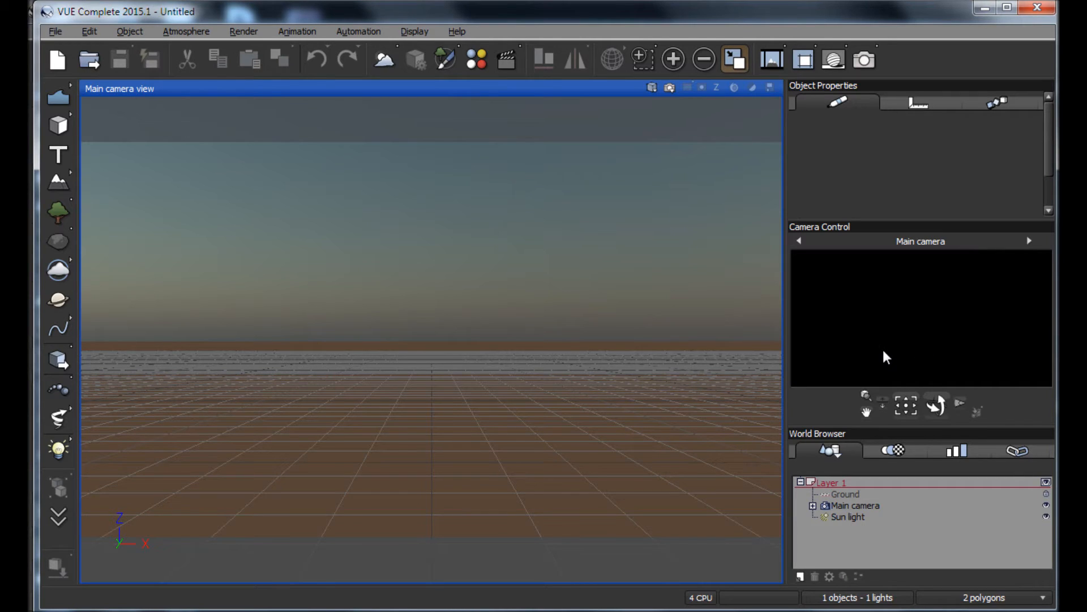
mouse_move(38, 372)
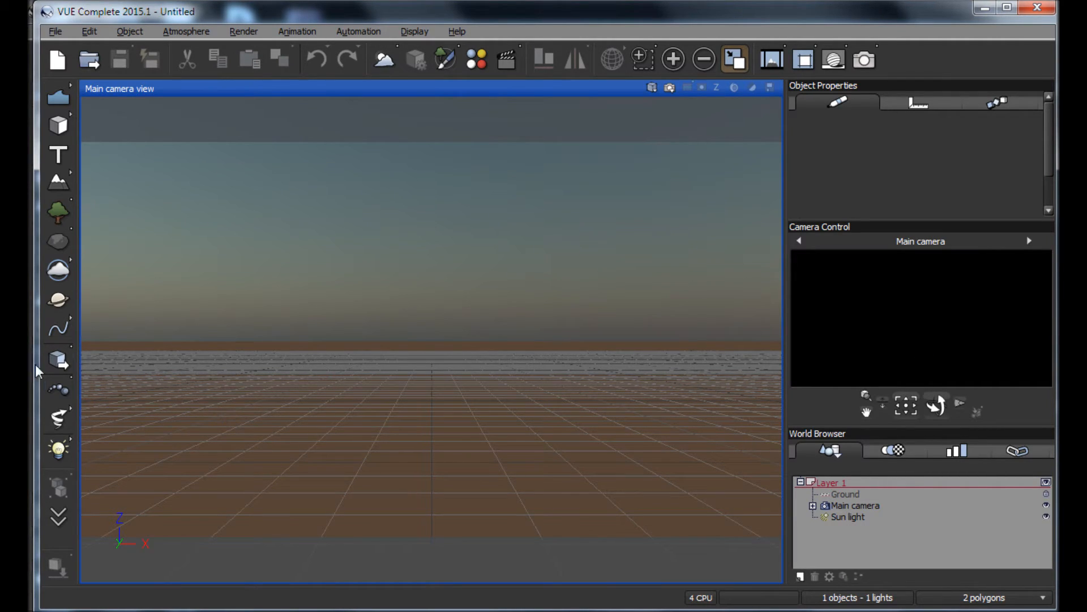
click(58, 329)
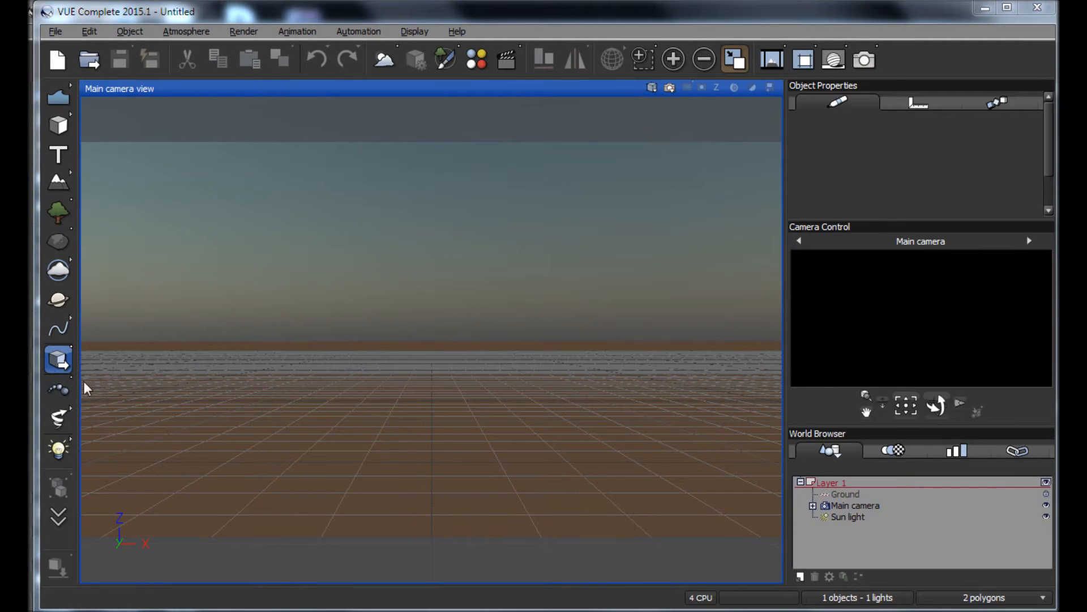
click(58, 359)
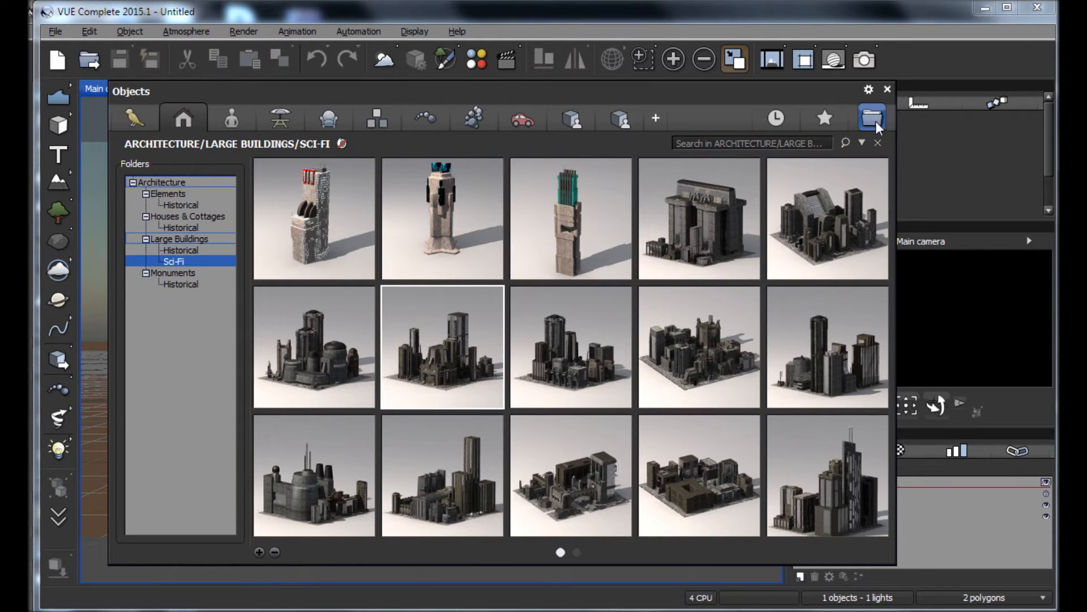
click(871, 117)
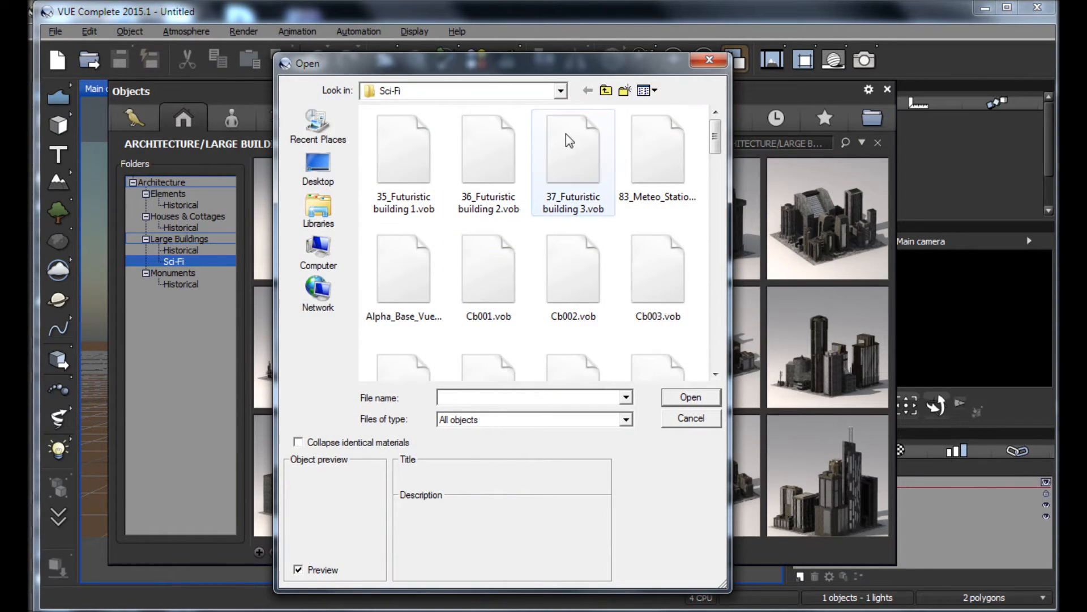
click(317, 166)
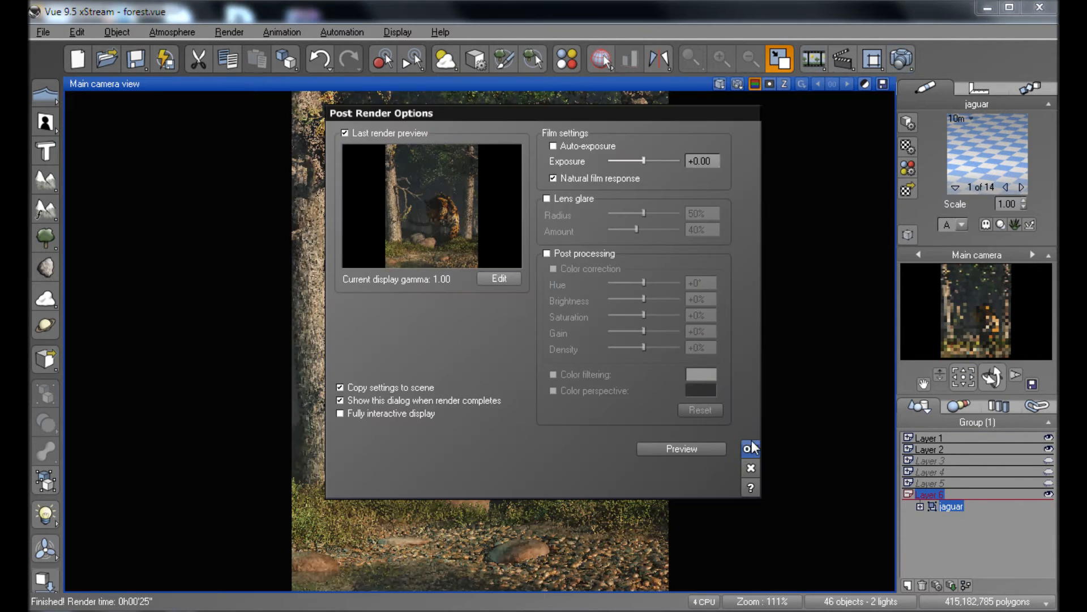
Step: Accept the Post Render Options to leave the jaguar-in-forest render in the camera view
click(750, 448)
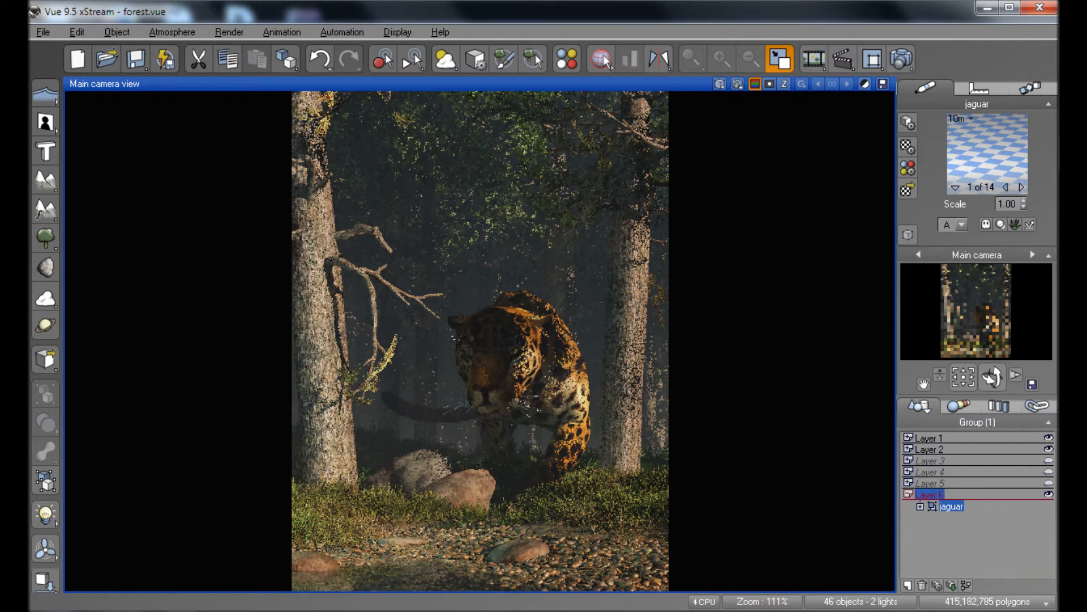
mouse_move(548, 306)
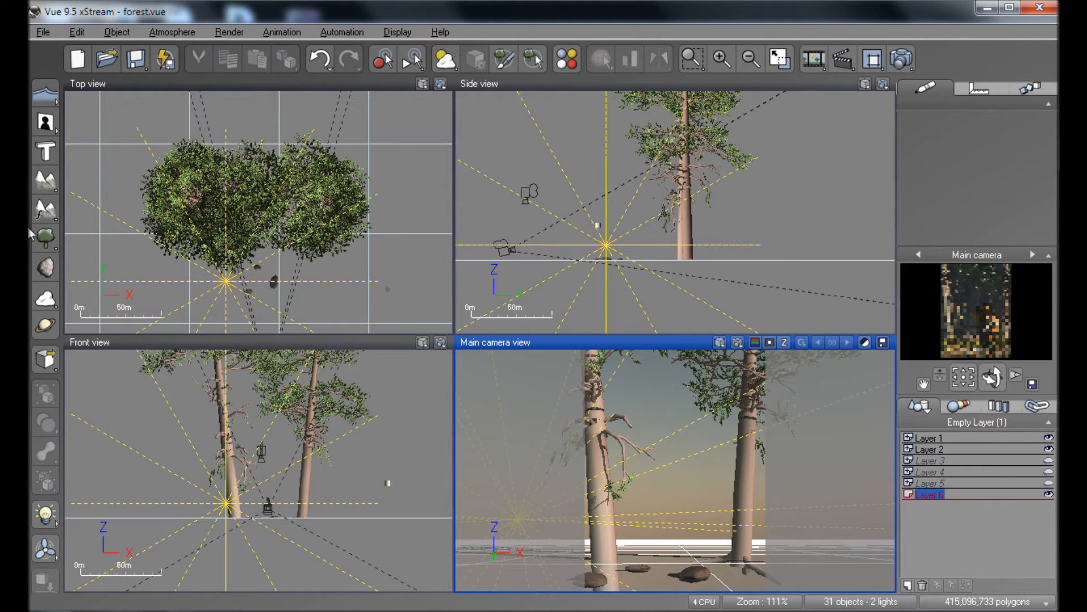
mouse_move(333, 555)
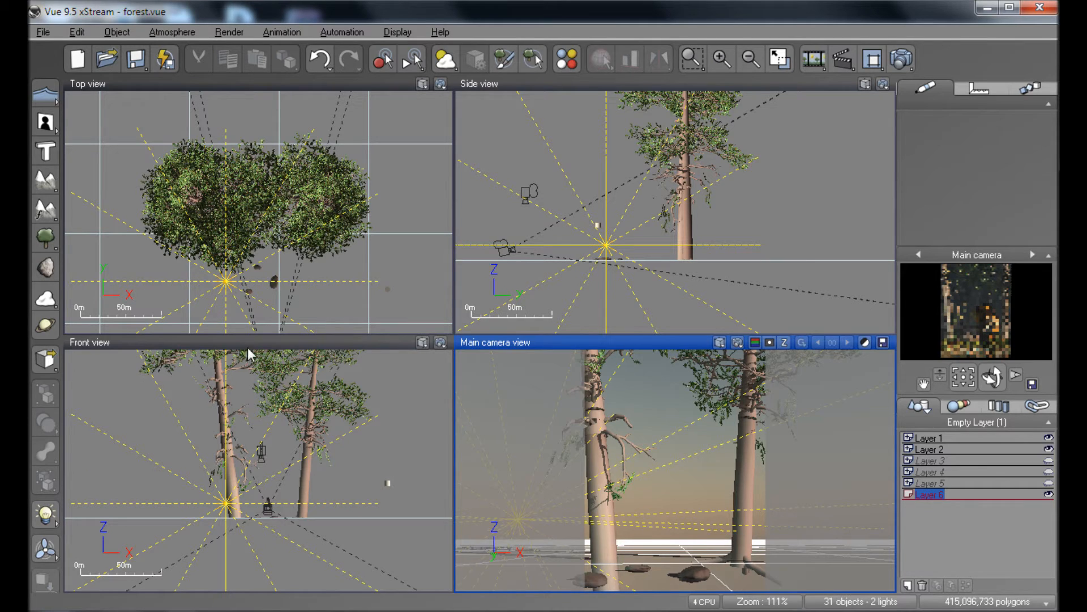
Step: Expand Layer 1 and Layer 2 in the World Browser, selecting the Sun light and Point light3
click(907, 438)
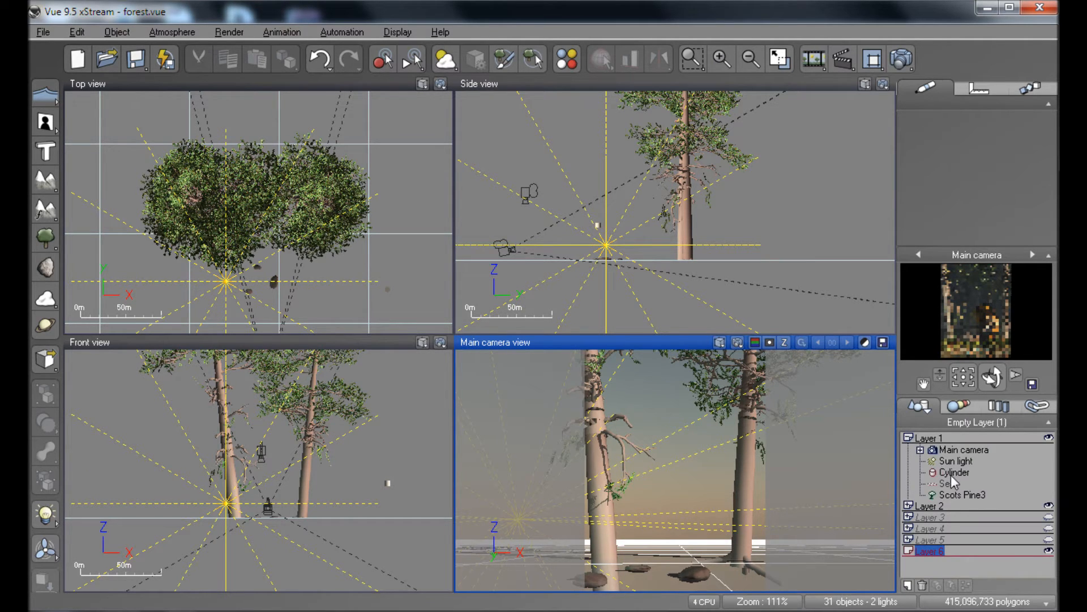
click(953, 461)
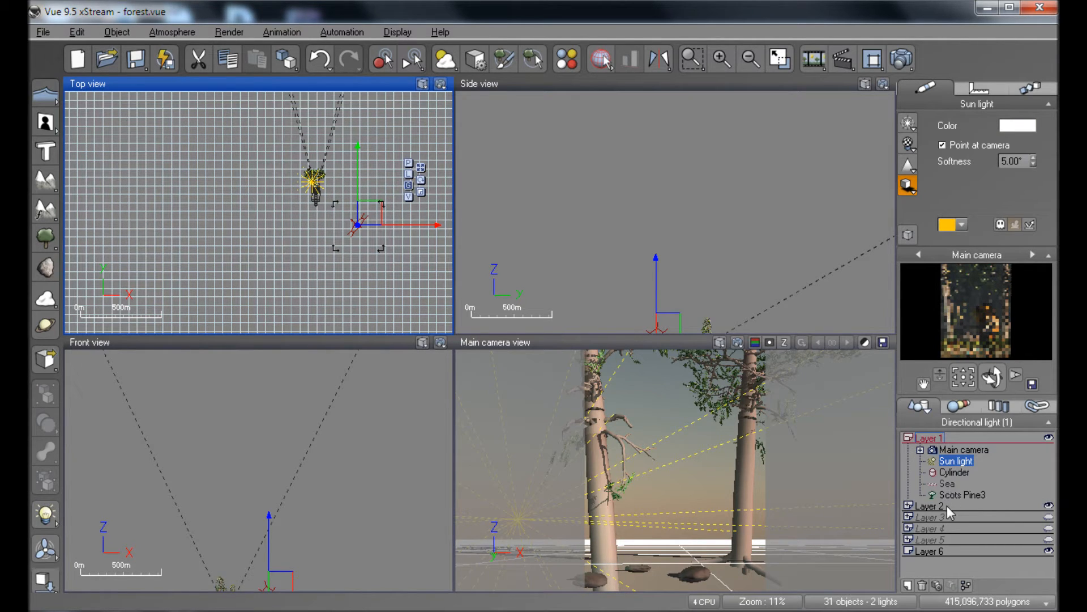
click(907, 517)
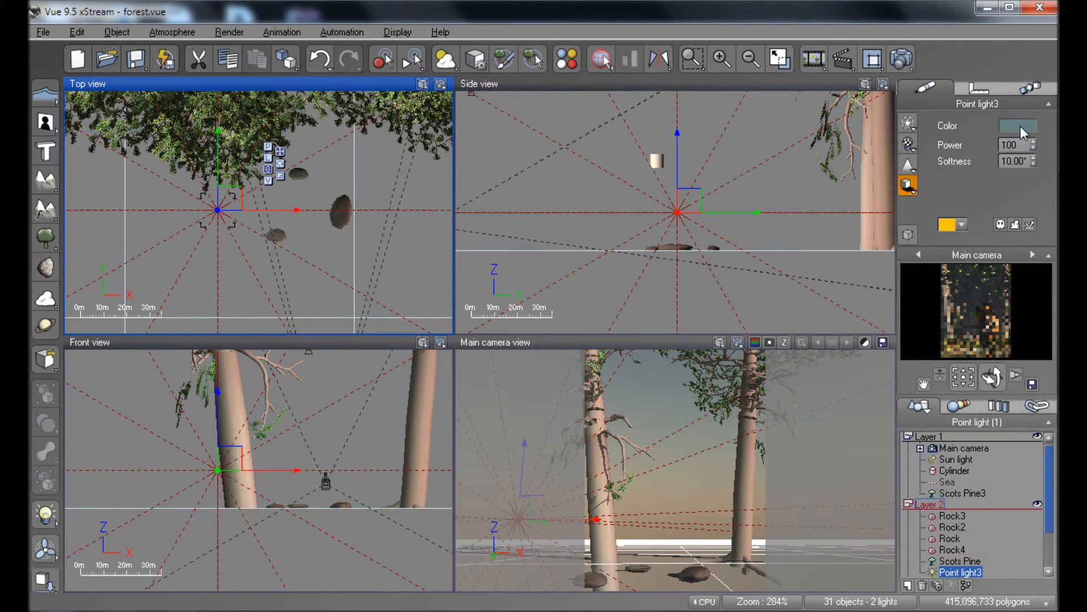
click(956, 459)
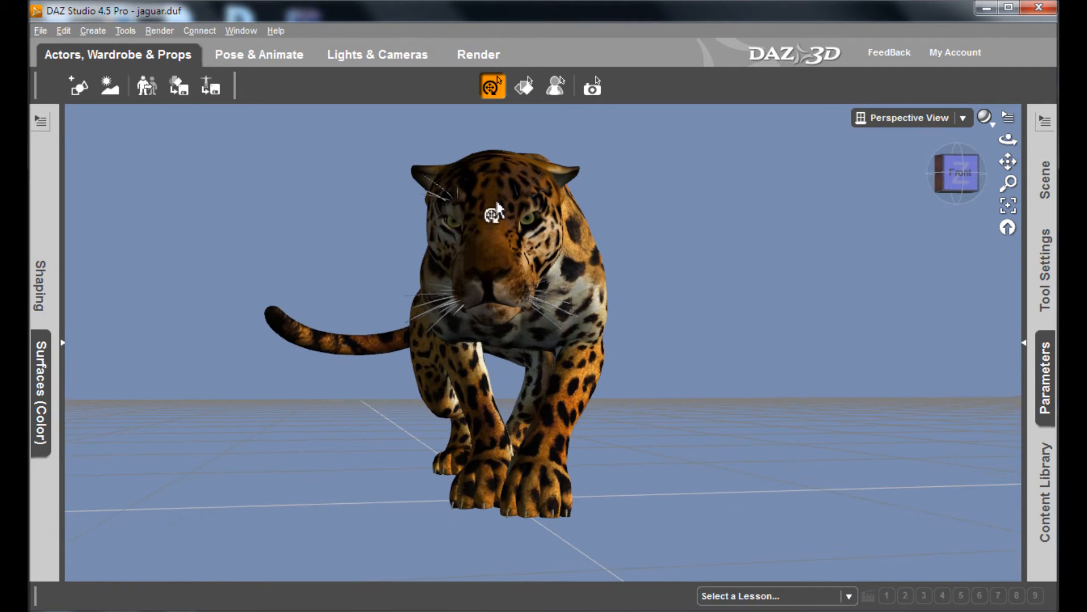
Step: Save the DAZ render as jag.png on the desktop, overwriting the existing file
right_click(637, 326)
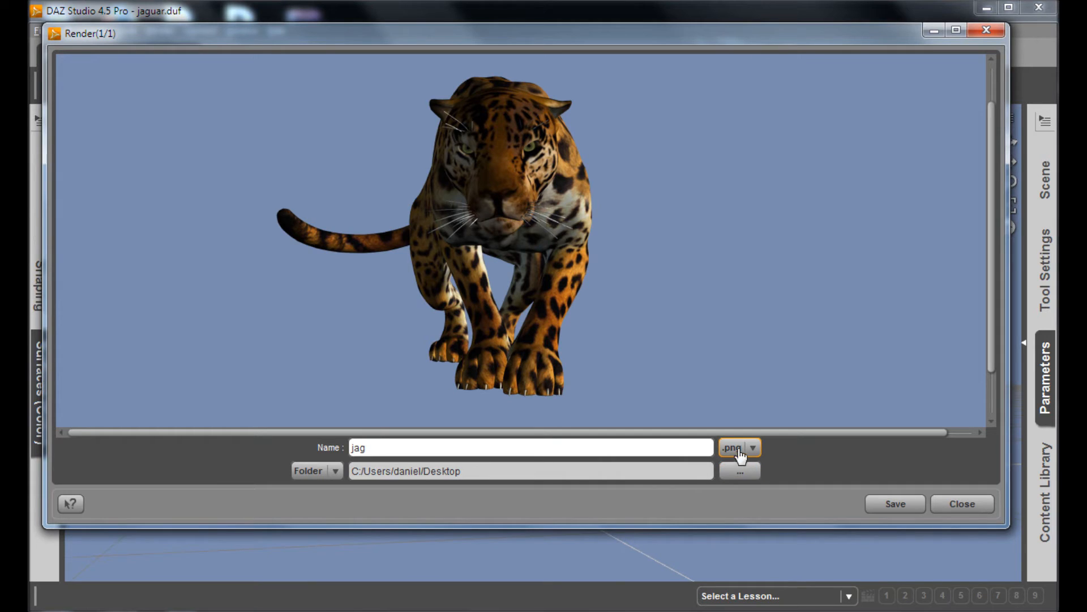
click(754, 447)
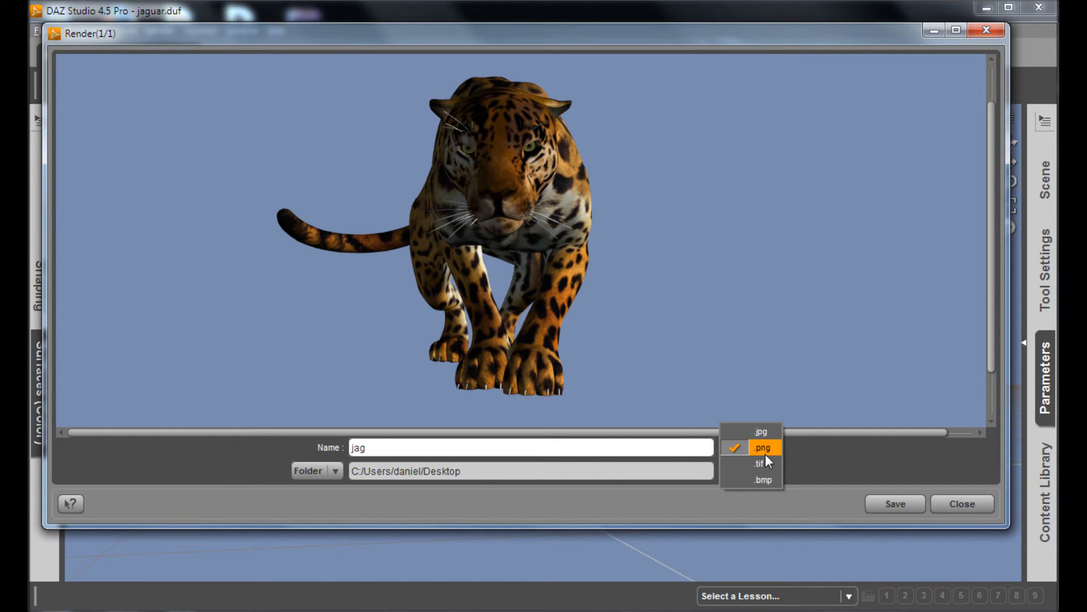
click(763, 447)
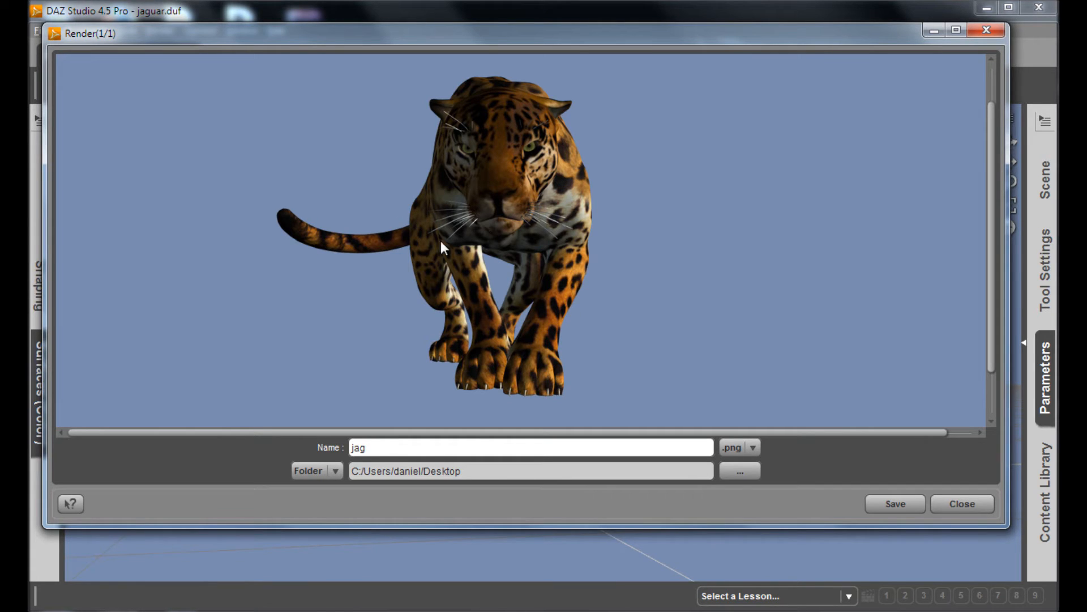
mouse_move(452, 112)
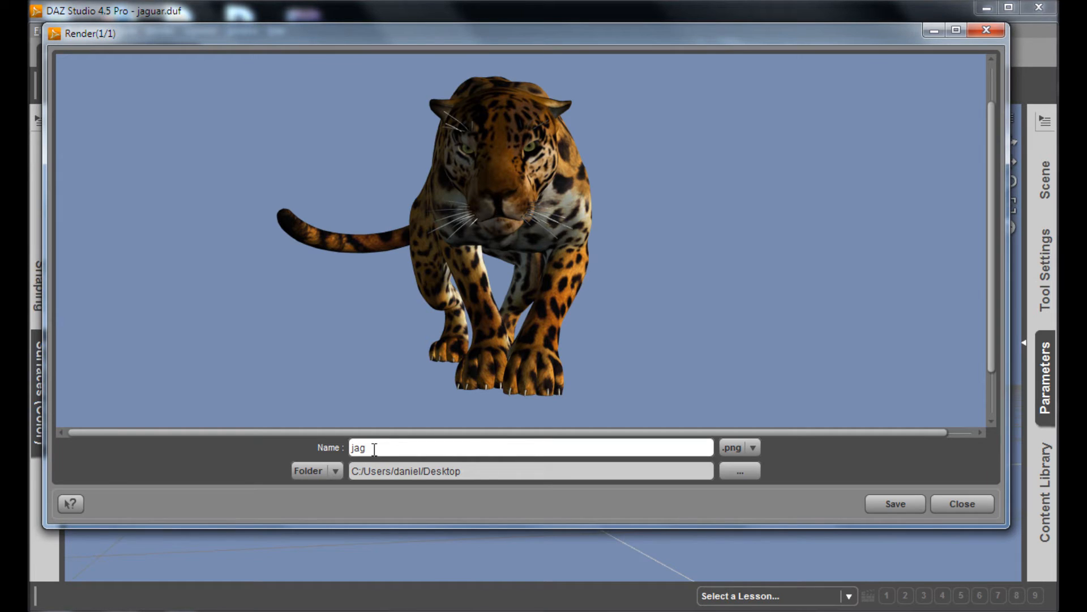
click(894, 503)
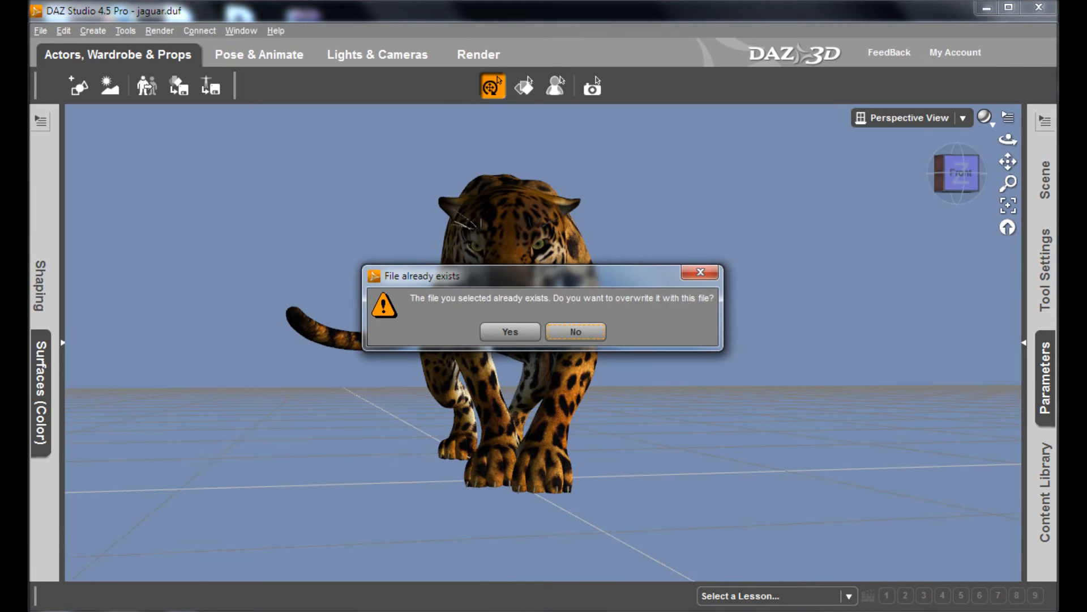
mouse_move(519, 352)
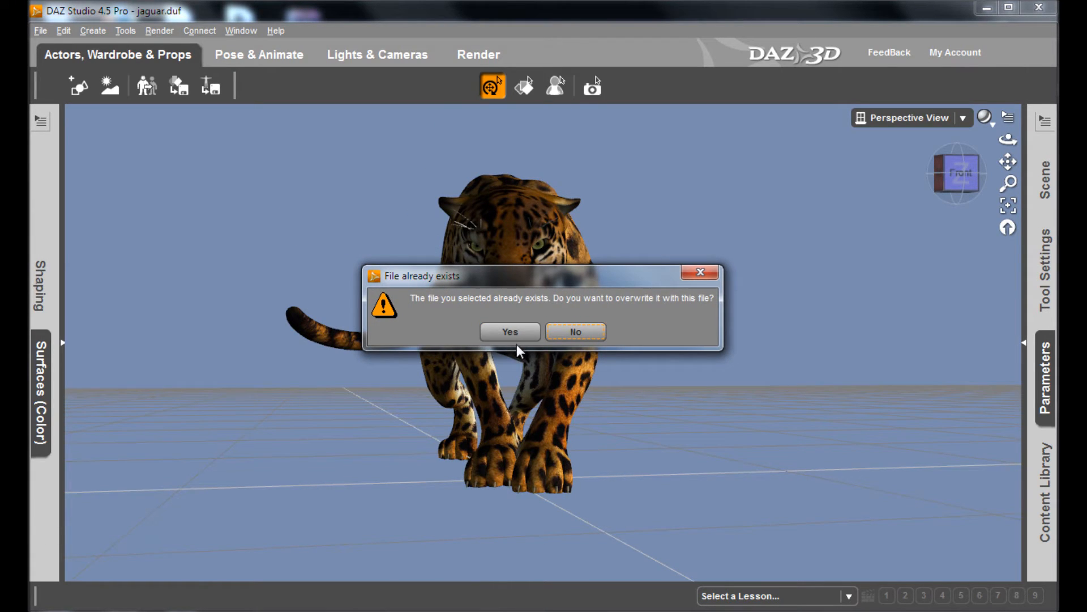
click(509, 332)
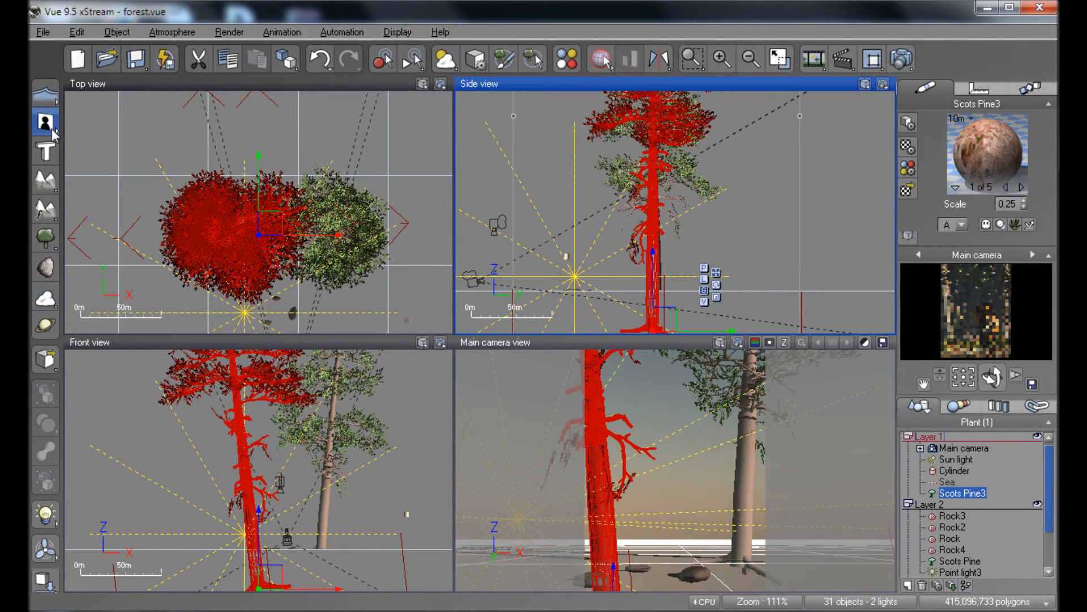
Step: Add an Alpha plane object from the primitives toolbar to the forest scene
click(44, 123)
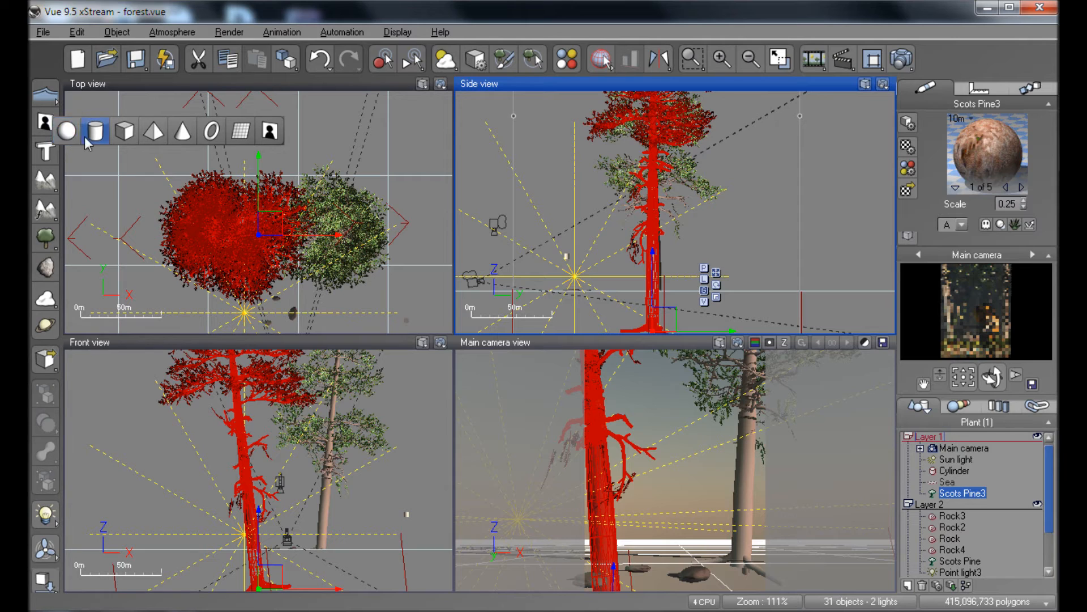
click(65, 131)
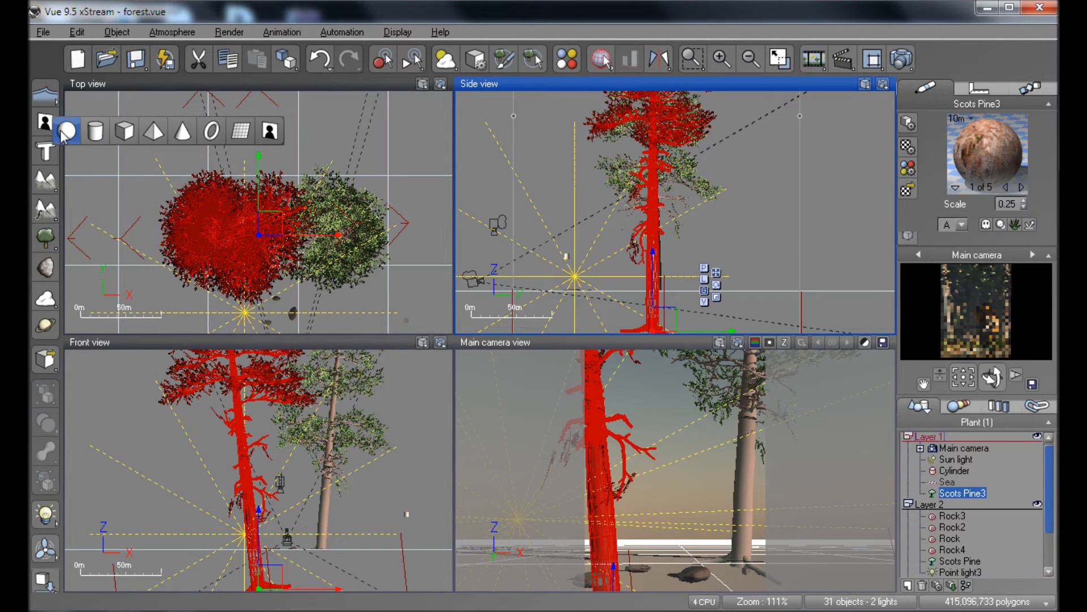
click(269, 132)
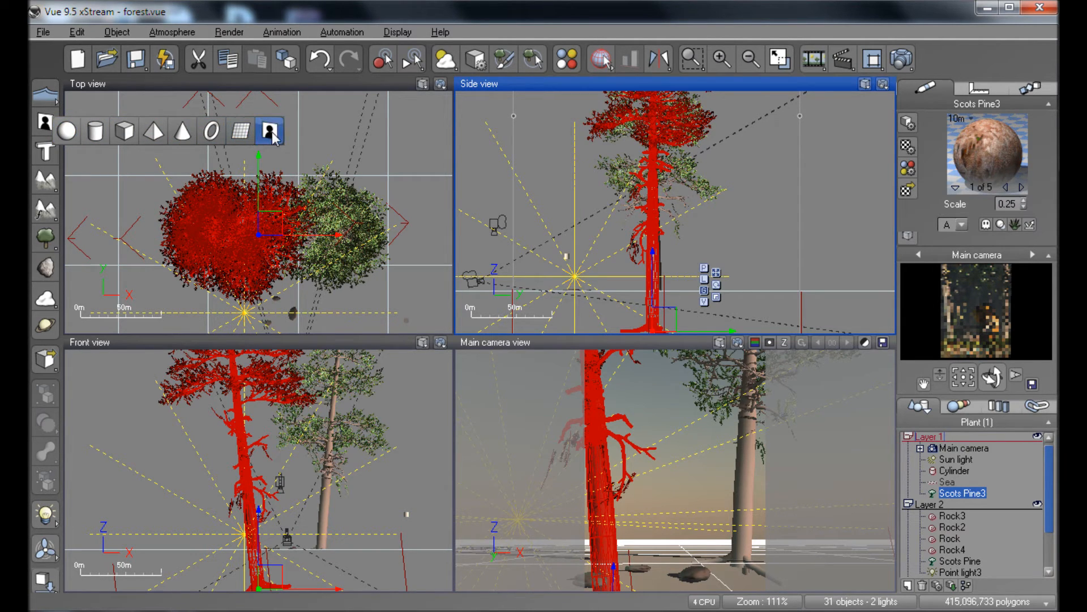
click(271, 131)
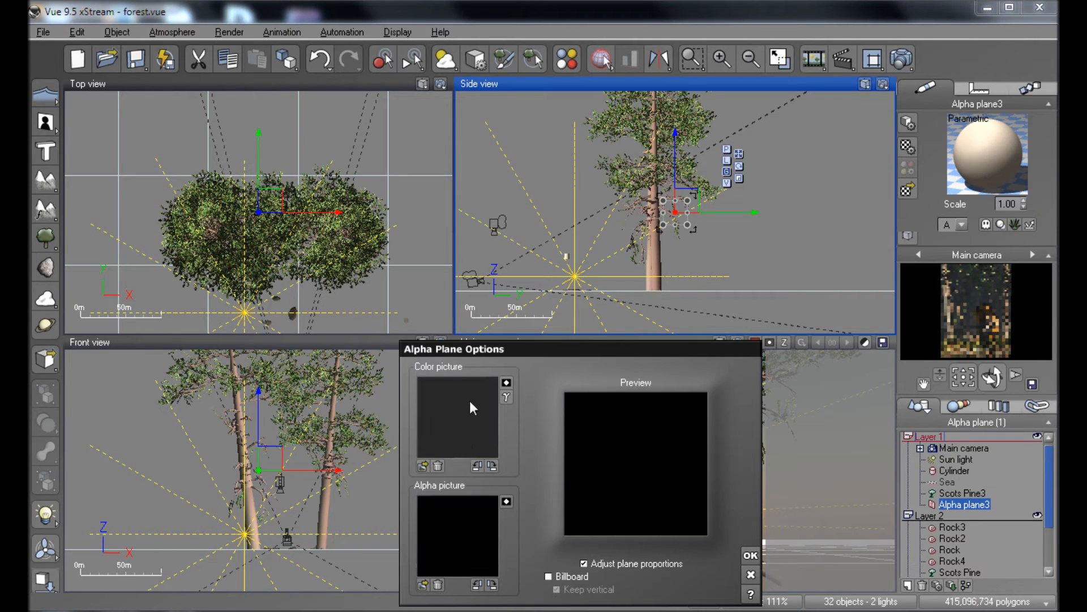
mouse_move(432, 415)
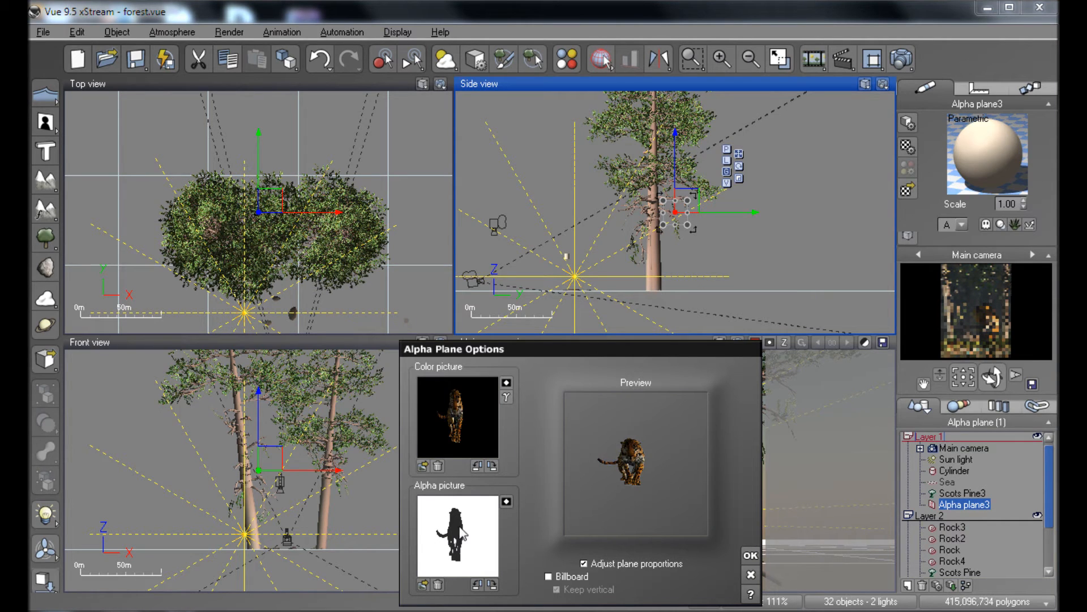
Step: Accept the Alpha Plane Options and render the camera view with the jaguar among the trees
click(750, 555)
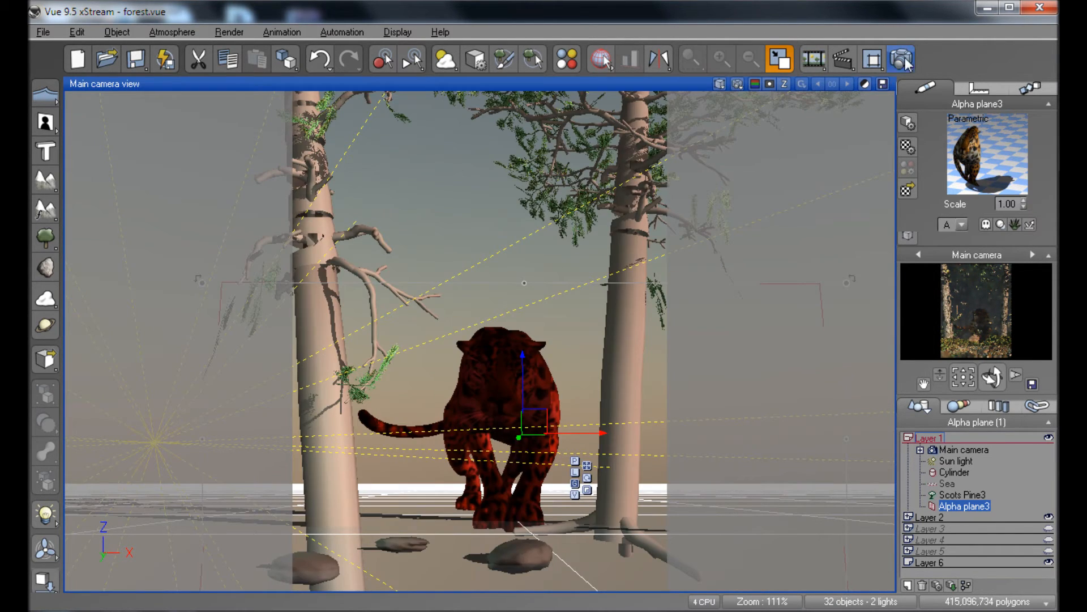
click(900, 59)
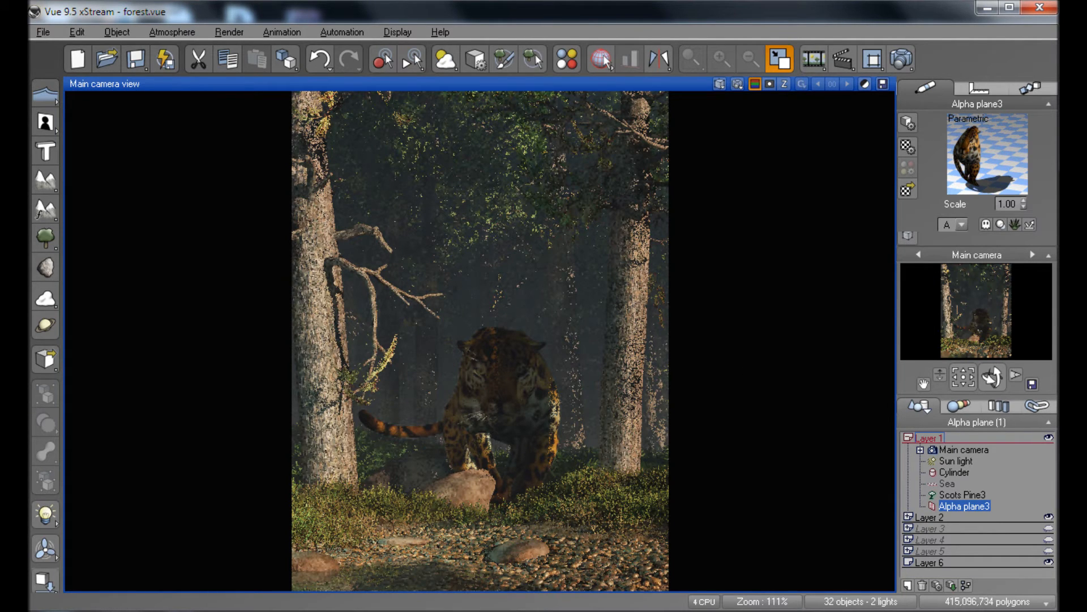
mouse_move(328, 187)
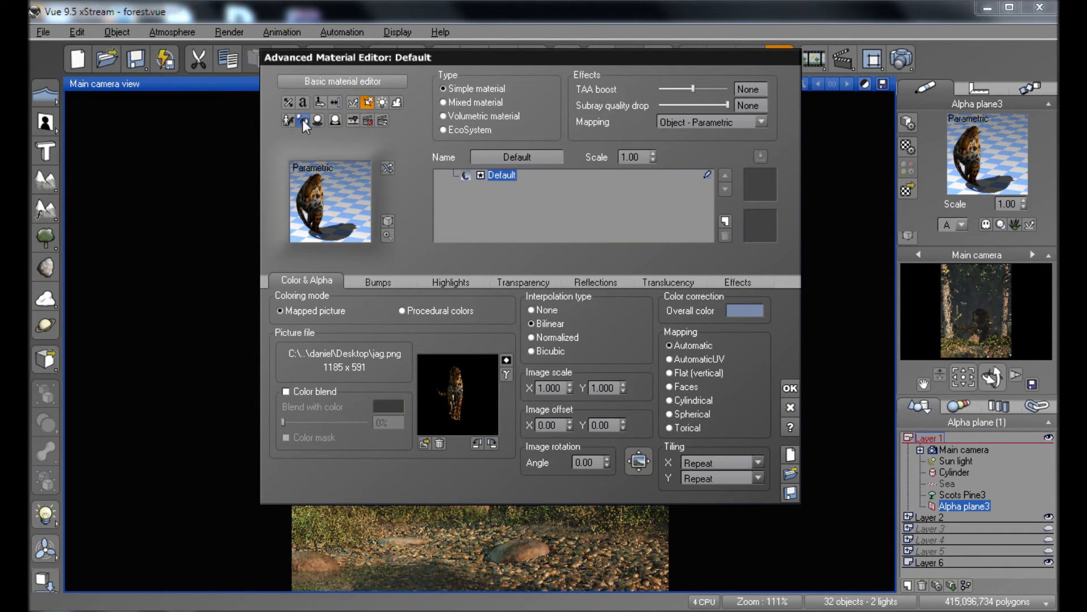
Step: Change the jaguar material's lighting model, apply it and re-render a brighter jaguar plane
click(303, 121)
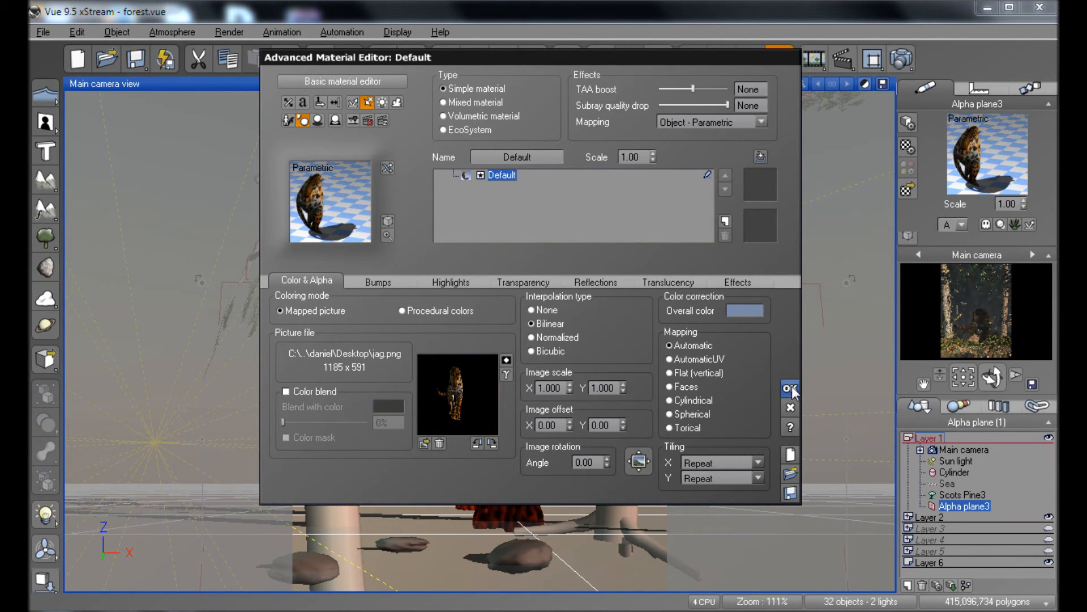
click(784, 387)
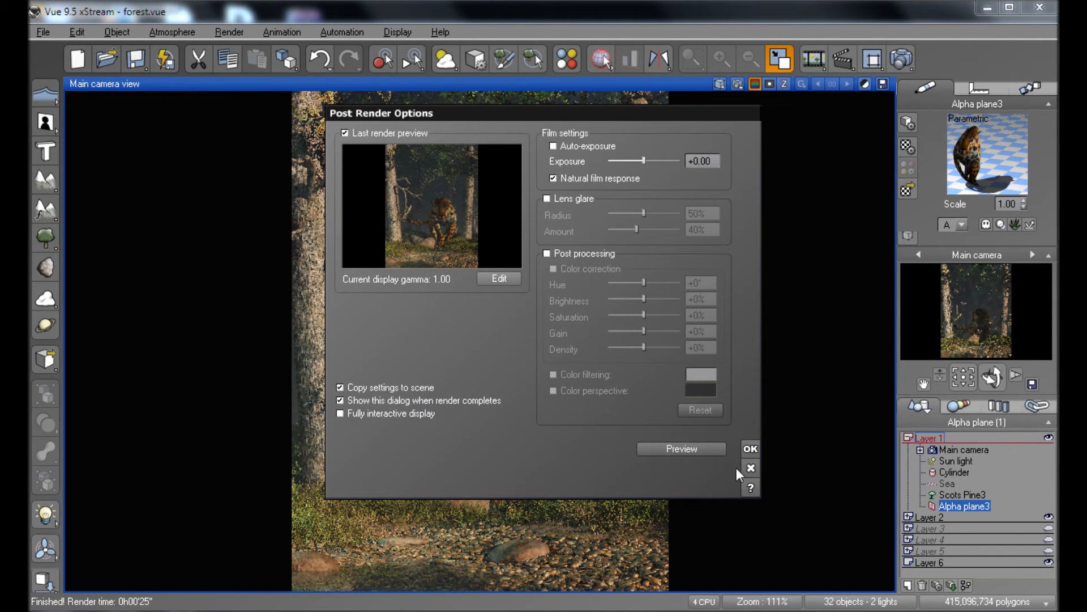
click(747, 449)
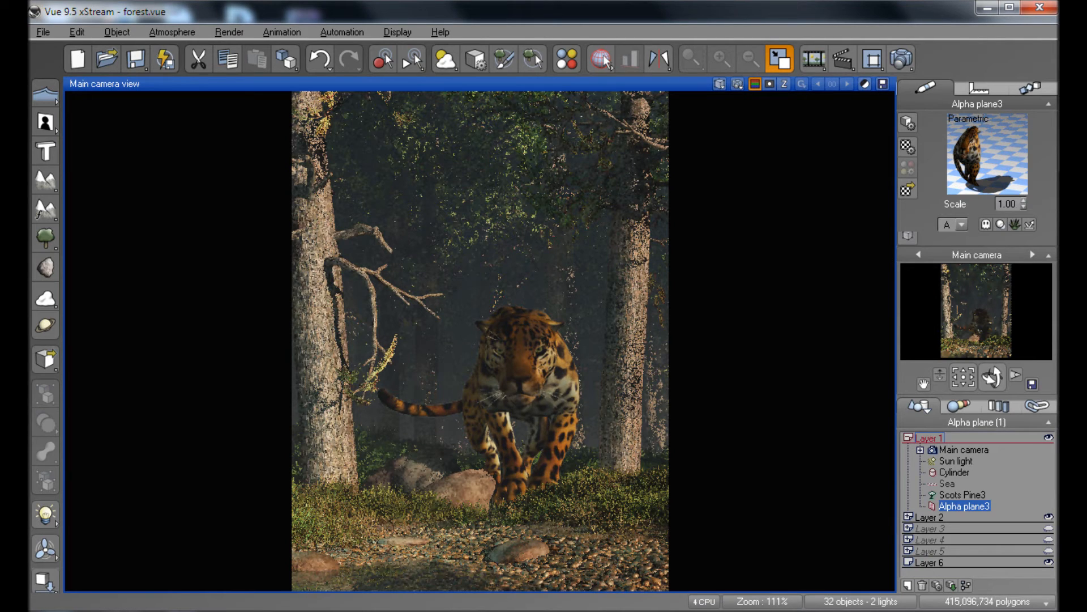
mouse_move(1037, 430)
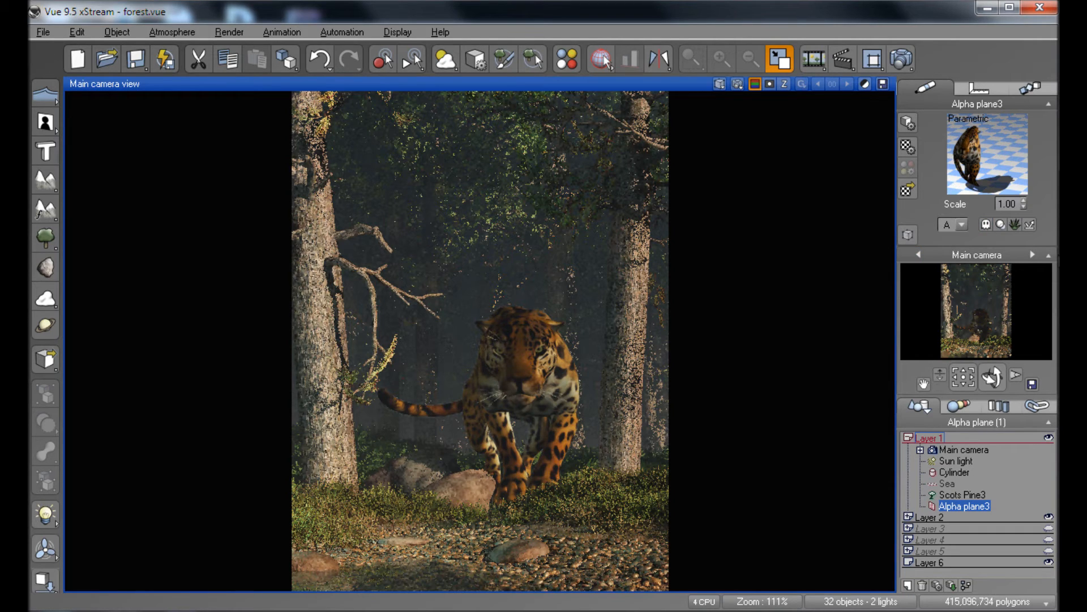
click(987, 224)
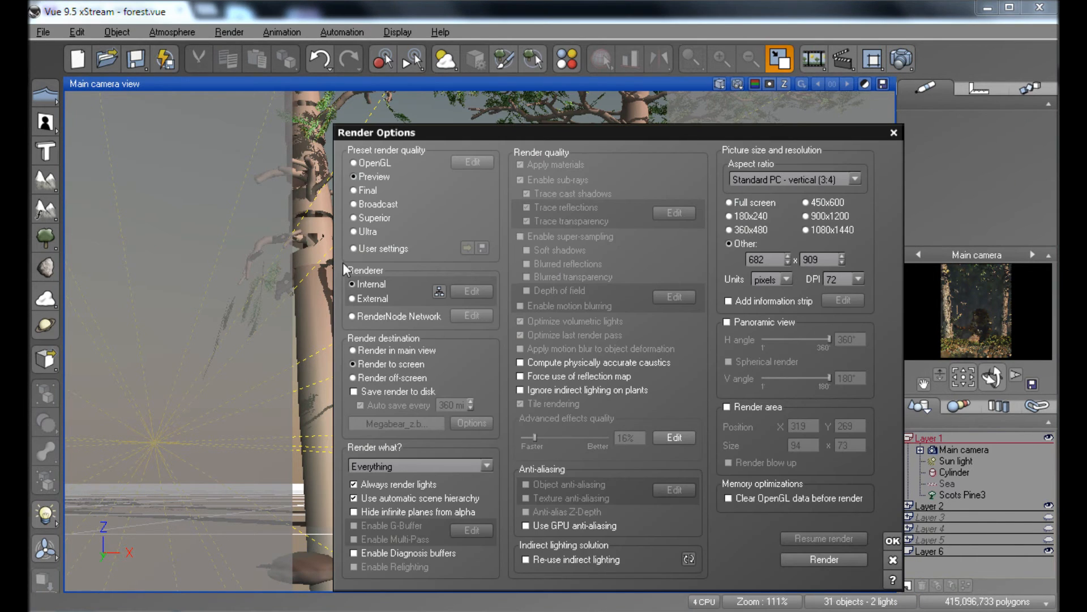
Step: Render the jaguar-free forest at Final quality, 1500x2000 with G-Buffer, then show its Z-depth channel
click(360, 191)
text(1500)
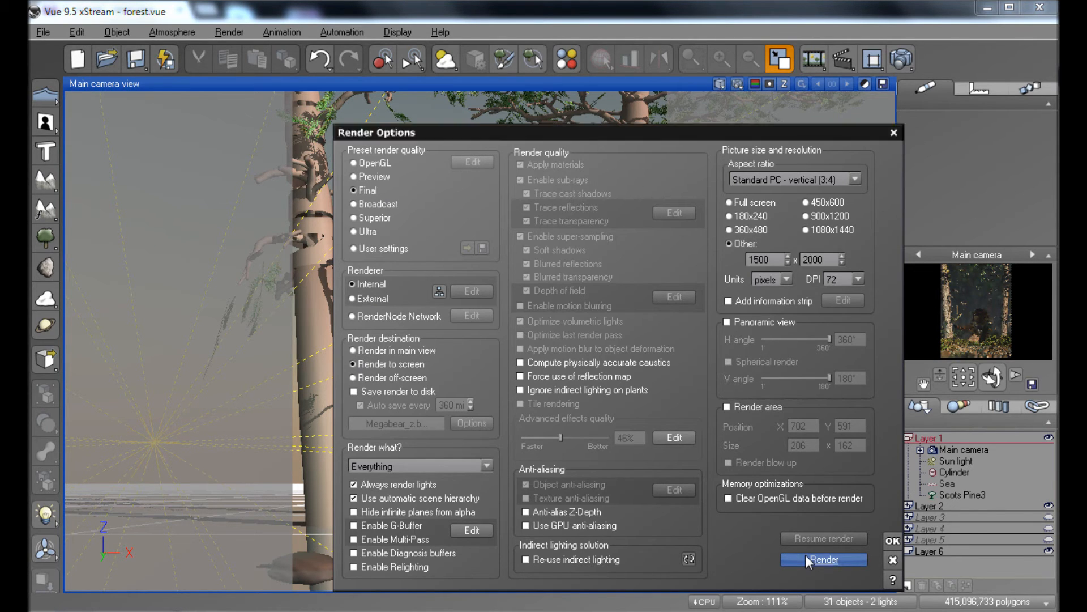
click(822, 560)
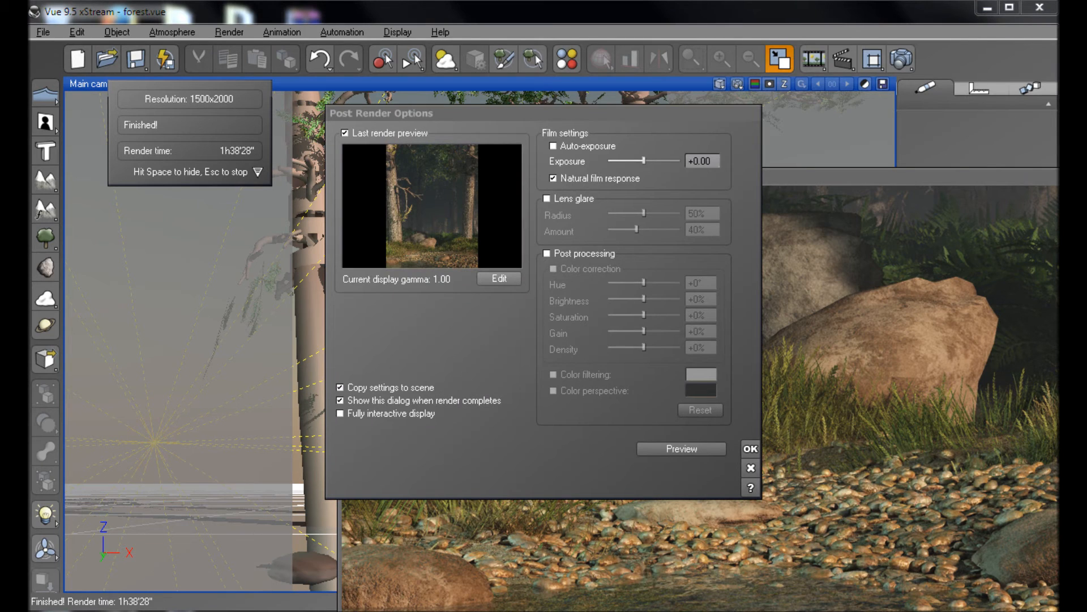
mouse_move(725, 448)
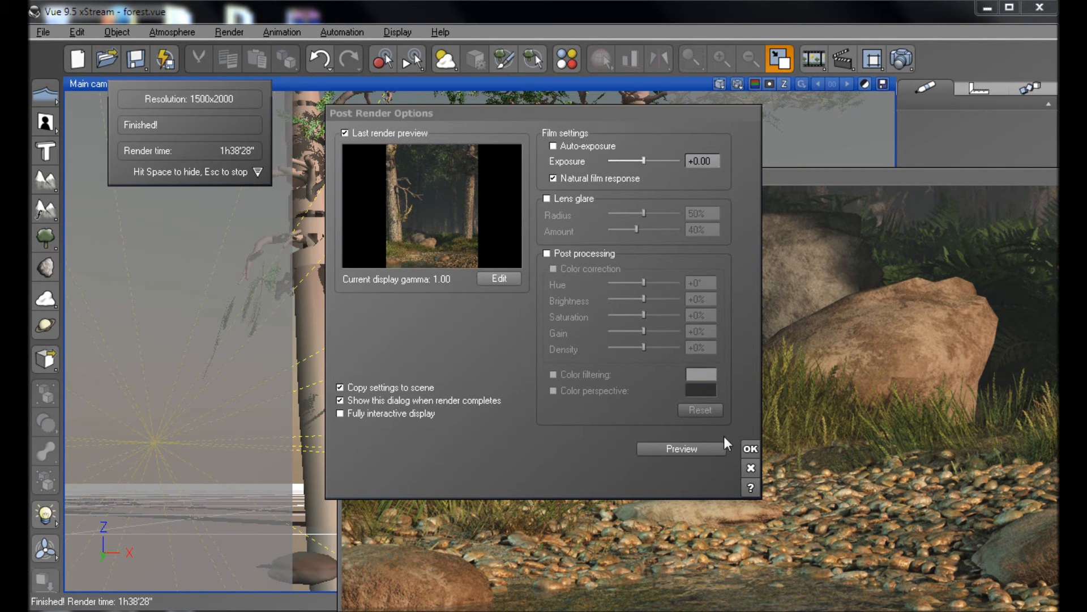
click(749, 449)
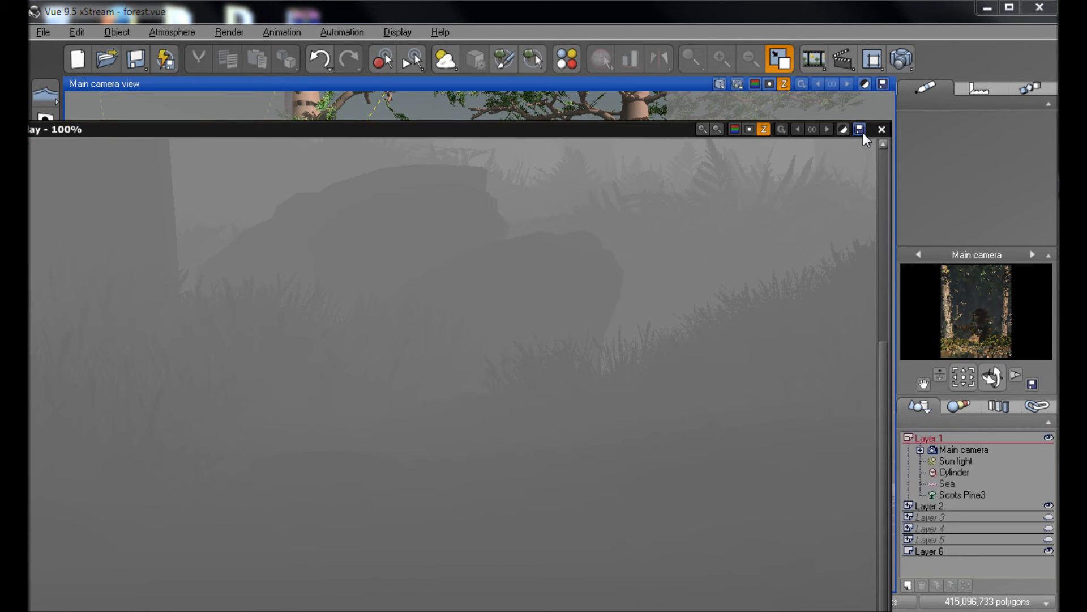
click(857, 129)
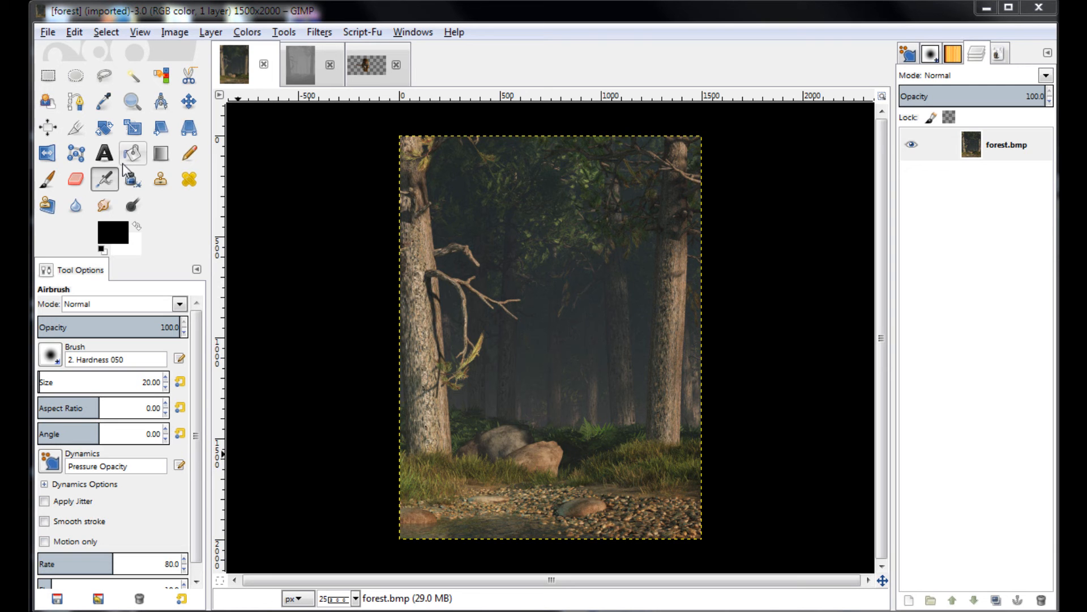
mouse_move(133, 154)
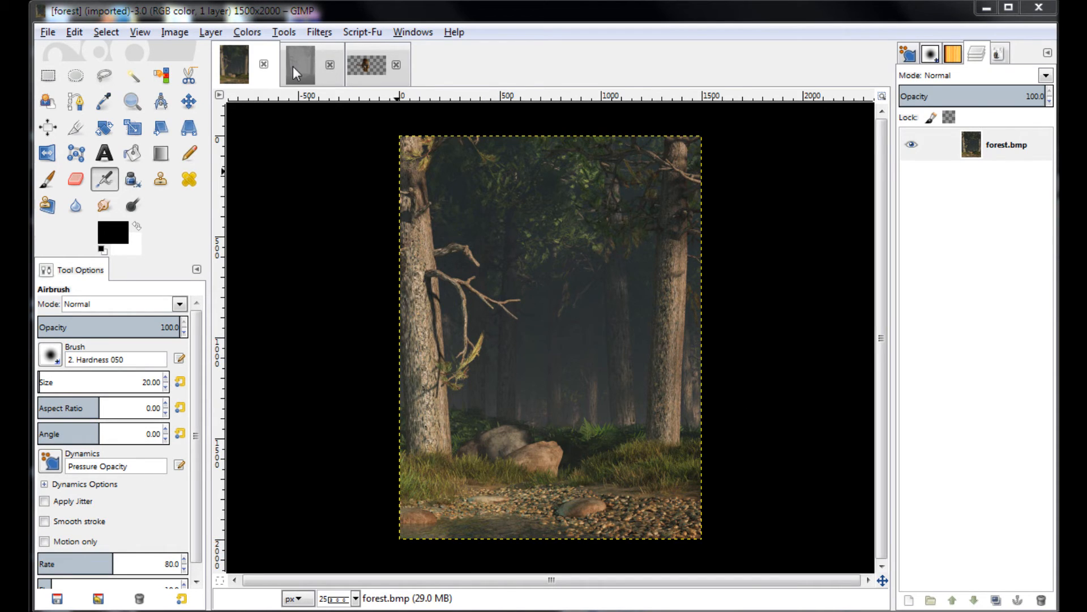
Step: Review the forestz depth map and jag cutout images, leaving the depth map in front
click(312, 64)
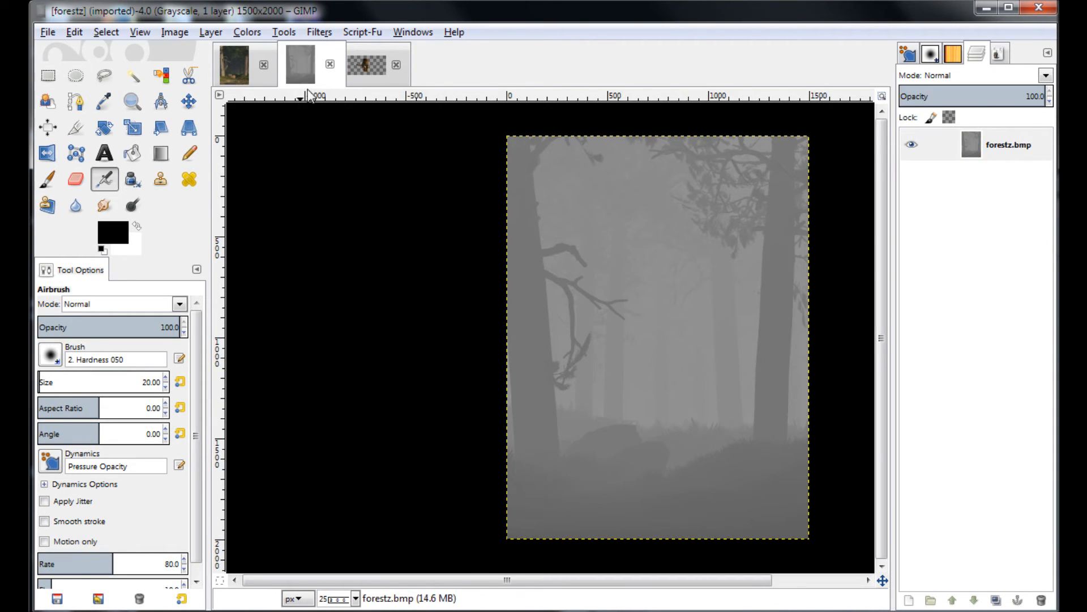
click(366, 63)
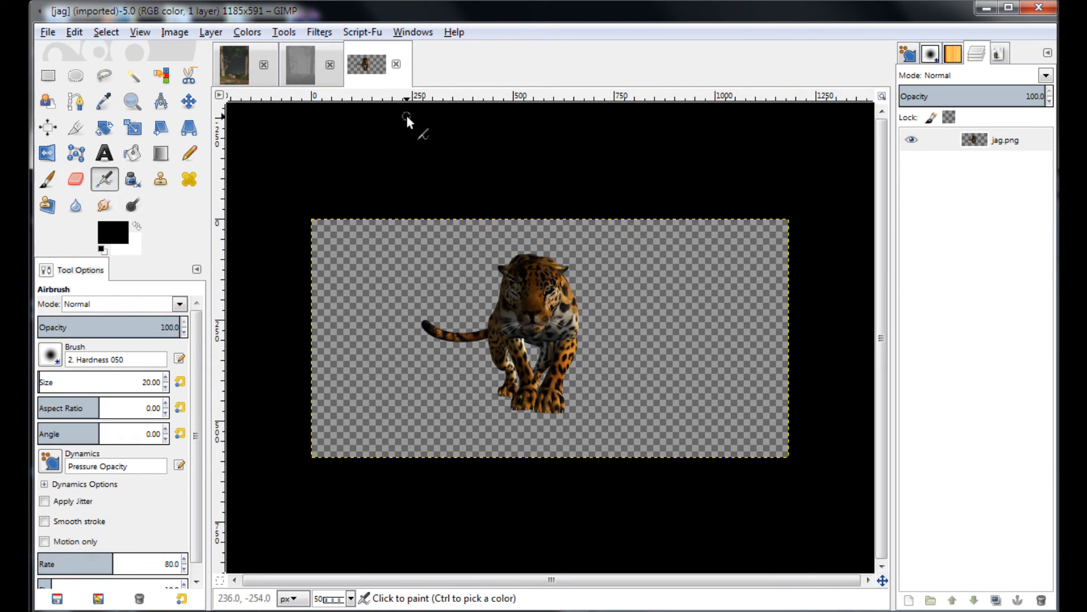
mouse_move(656, 343)
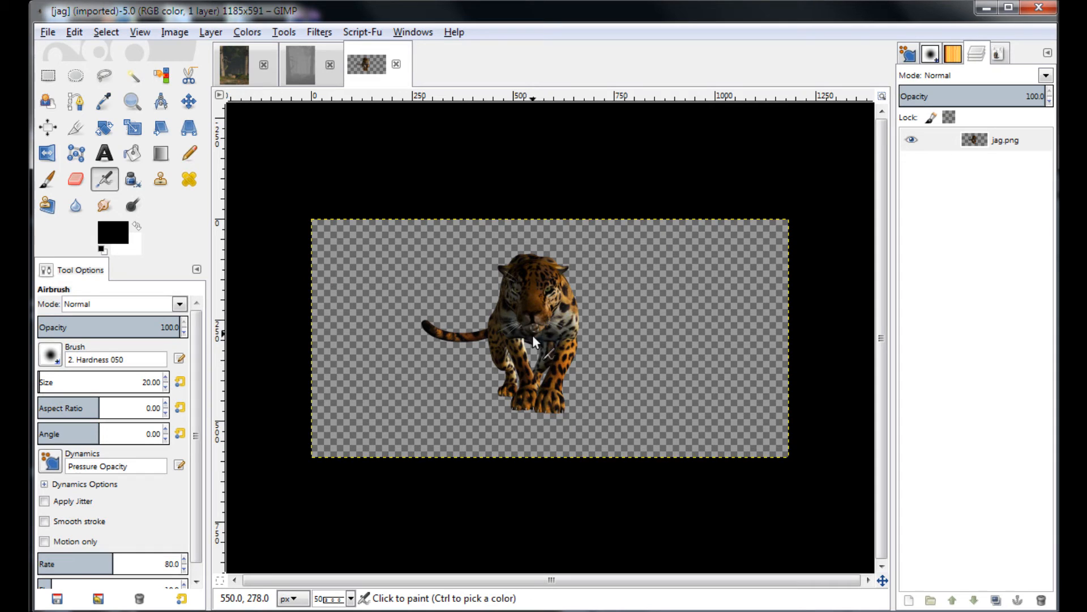
click(243, 65)
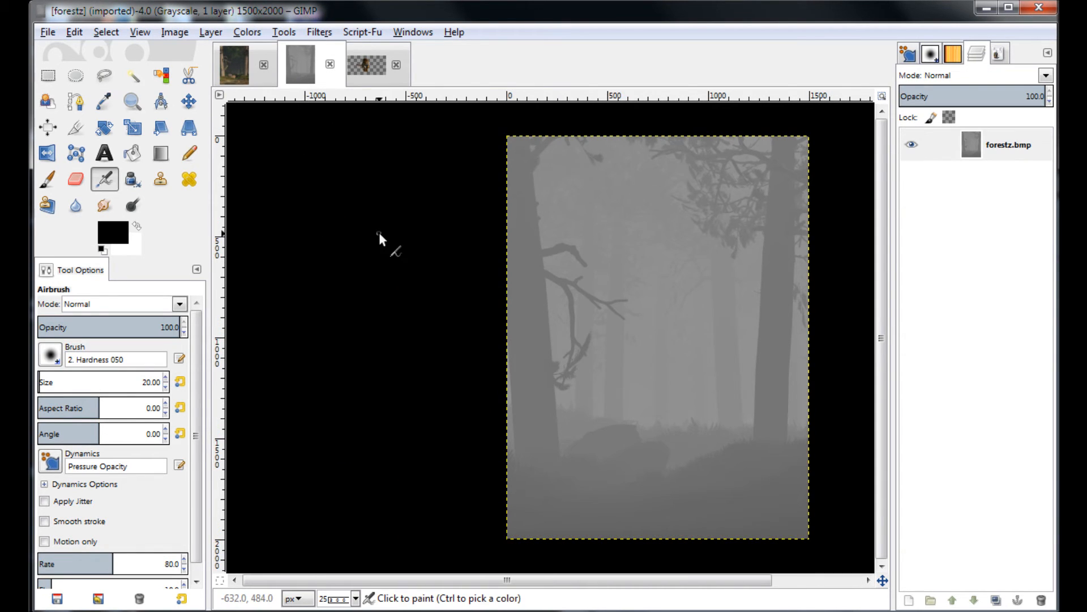
Step: Apply Colors > Threshold to the forestz depth map, reducing it to a black-and-white tree silhouette
click(246, 31)
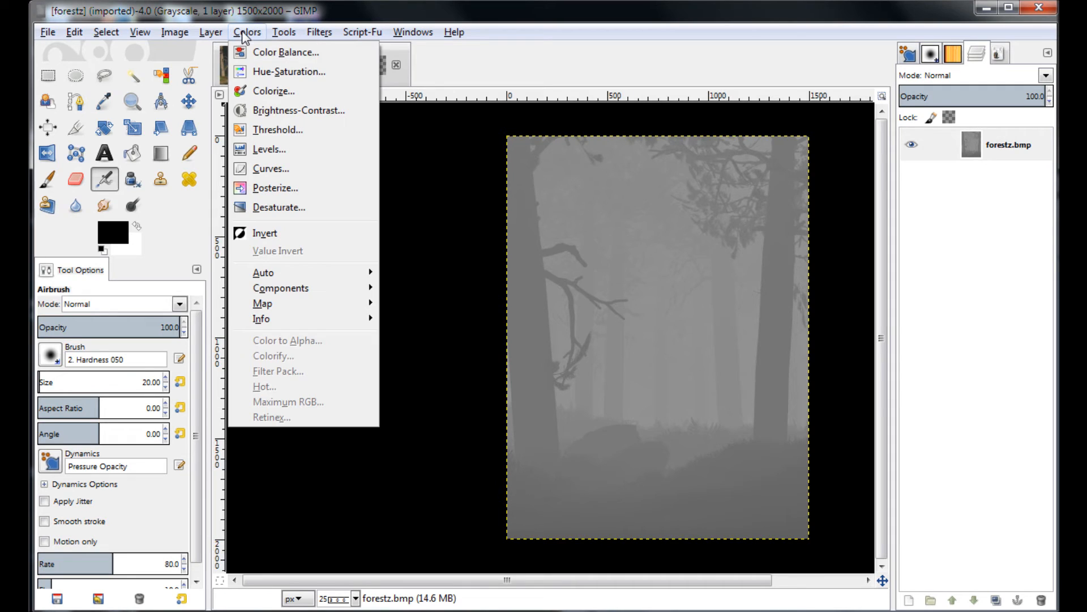
mouse_move(276, 130)
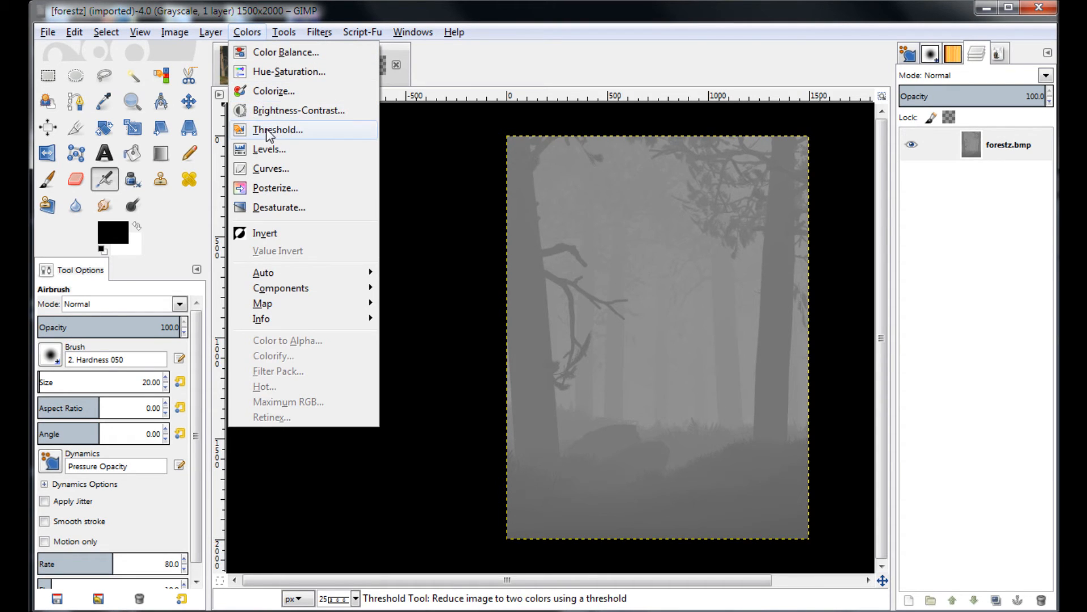
click(277, 129)
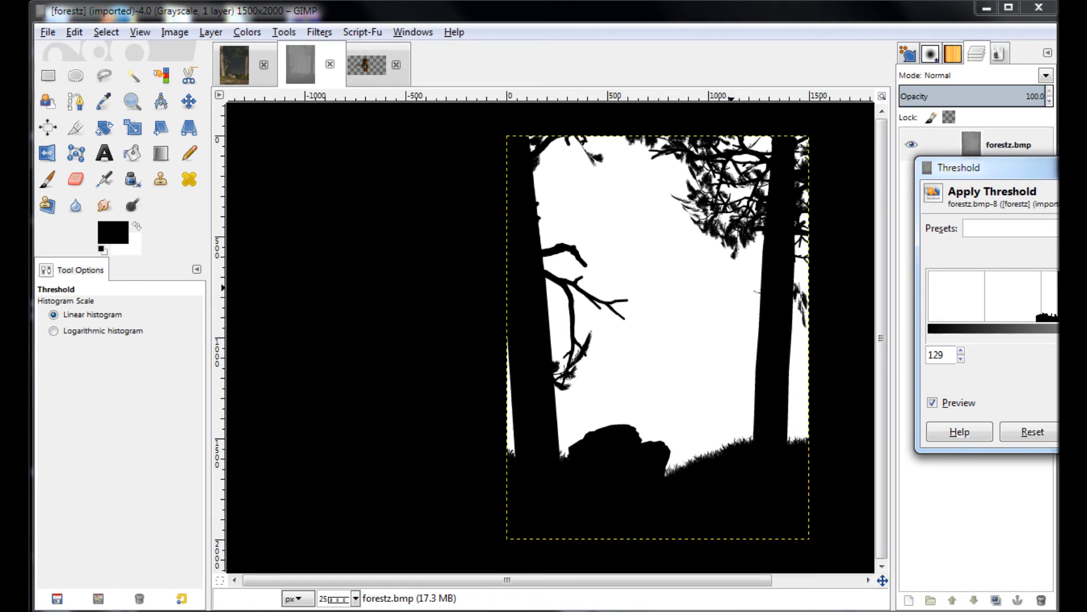
click(961, 360)
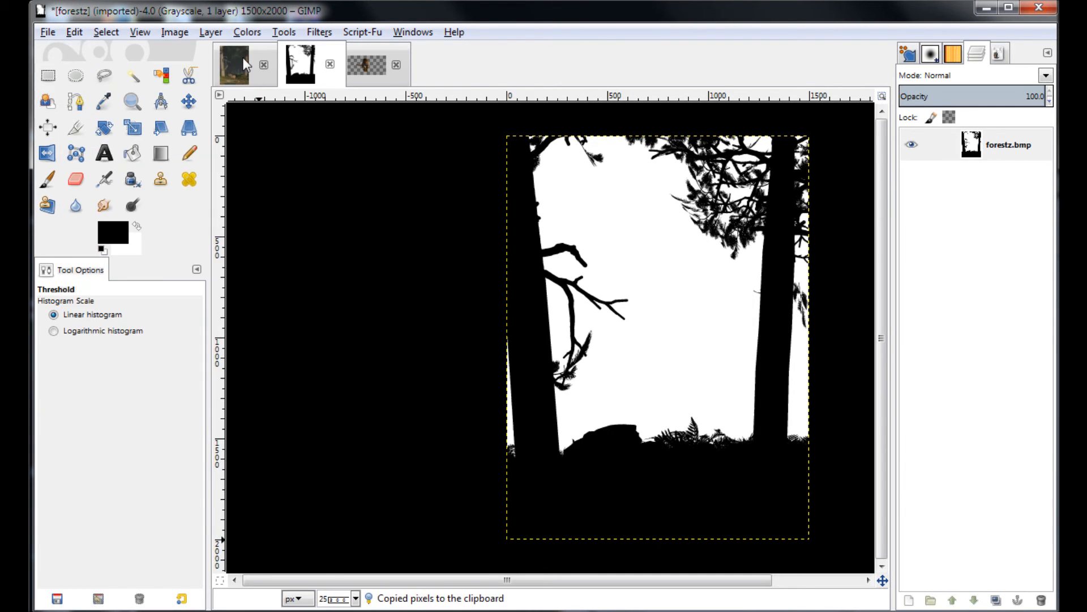
Step: Paste the copied silhouette as a new layer over the forest render image
click(233, 64)
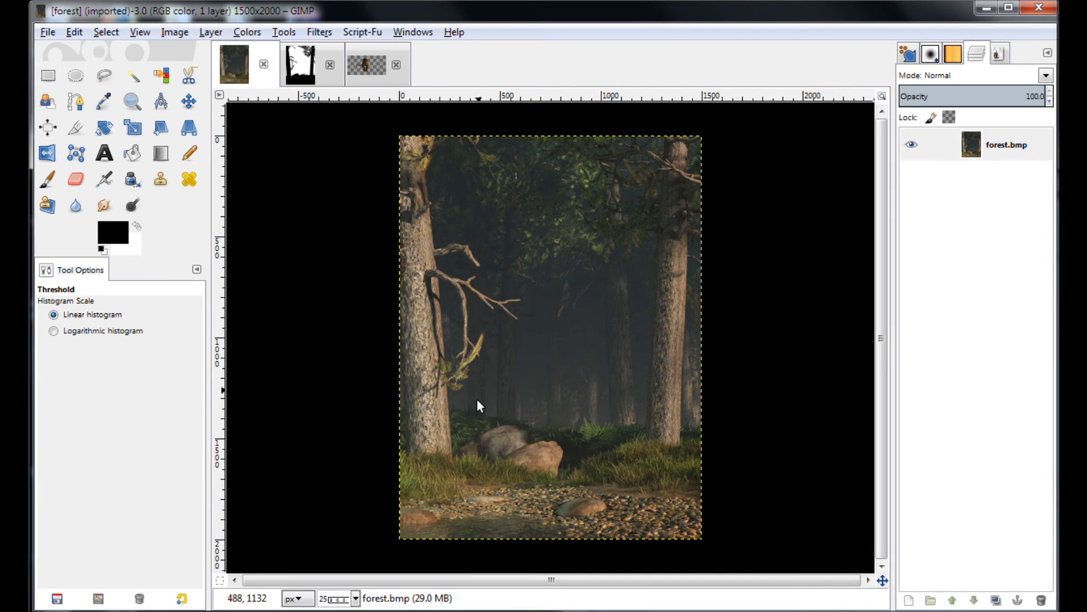
click(73, 32)
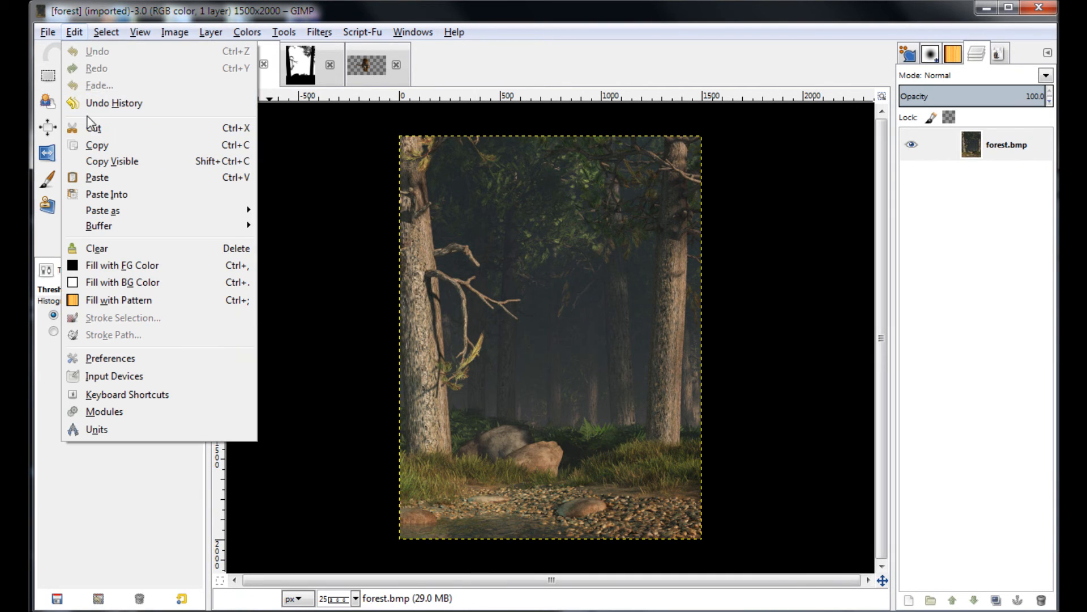
click(97, 178)
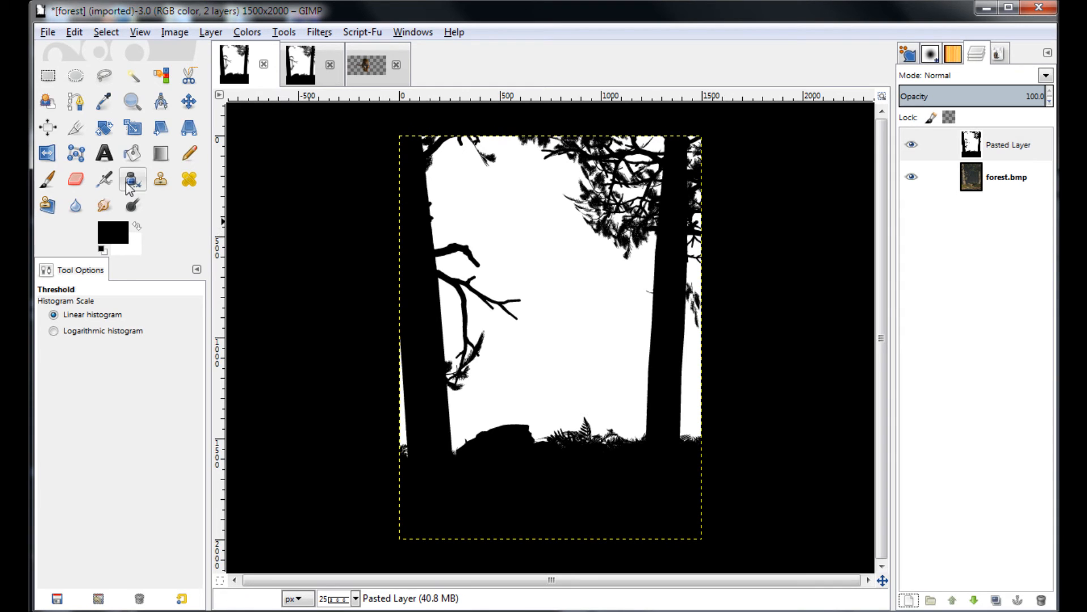
Step: Select one silhouette tone by colour and copy the matching forest areas into a new layer
click(160, 75)
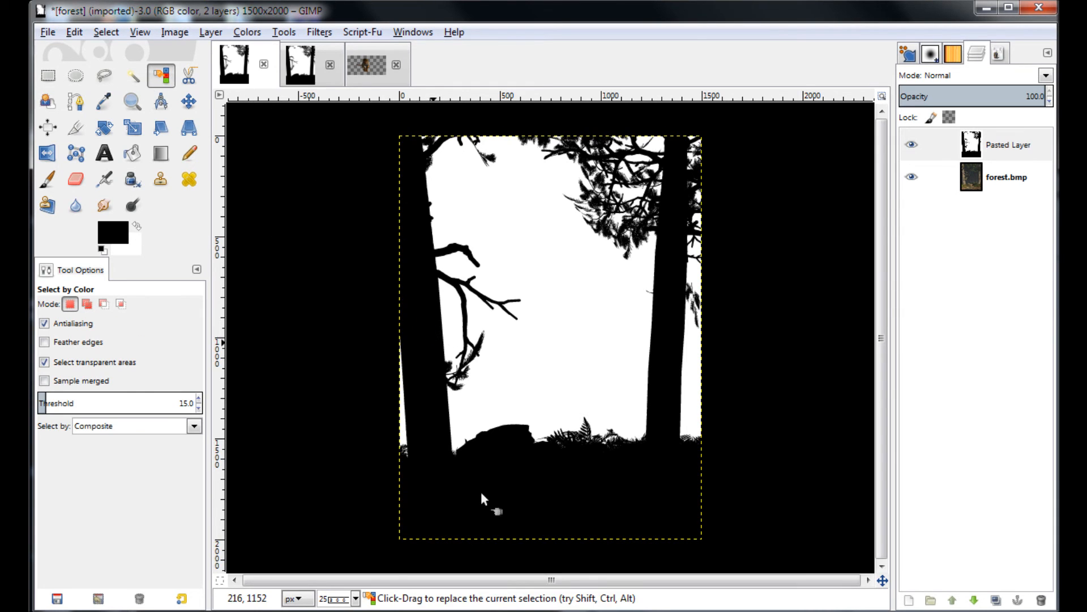
click(1039, 600)
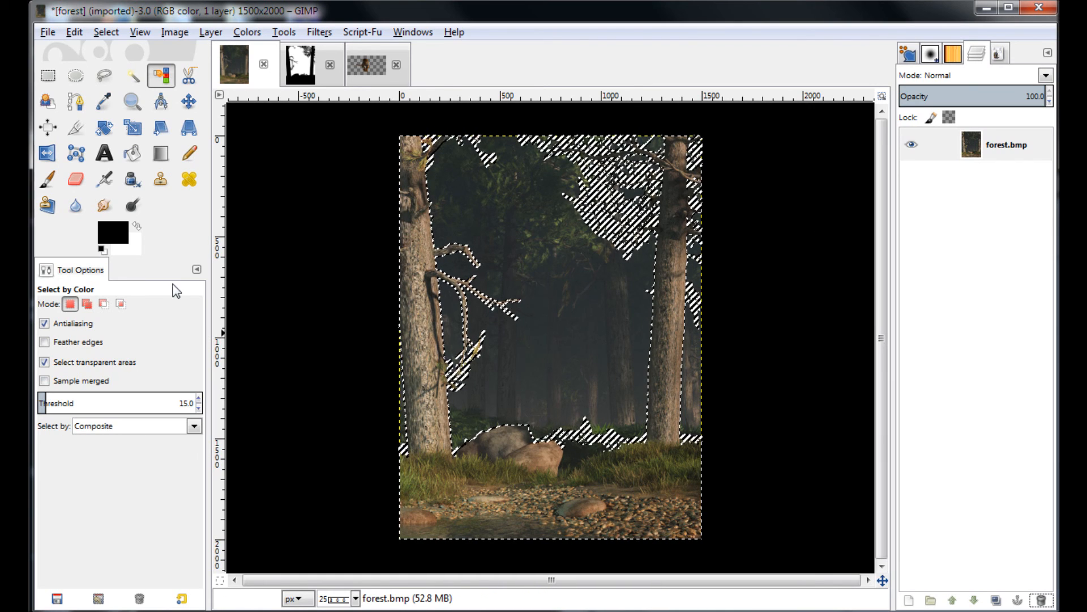
click(73, 31)
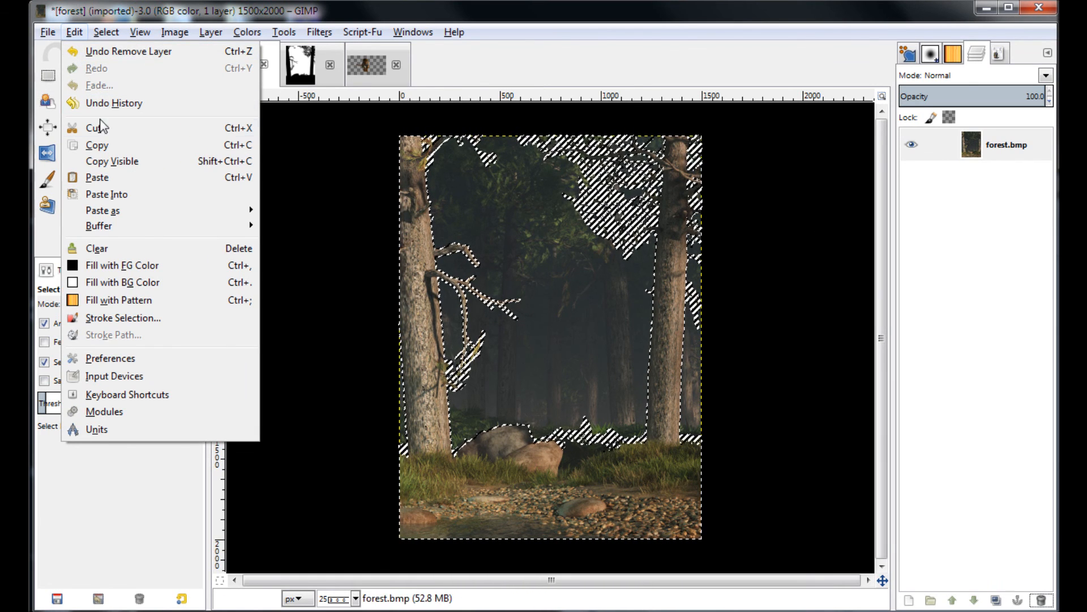
click(112, 161)
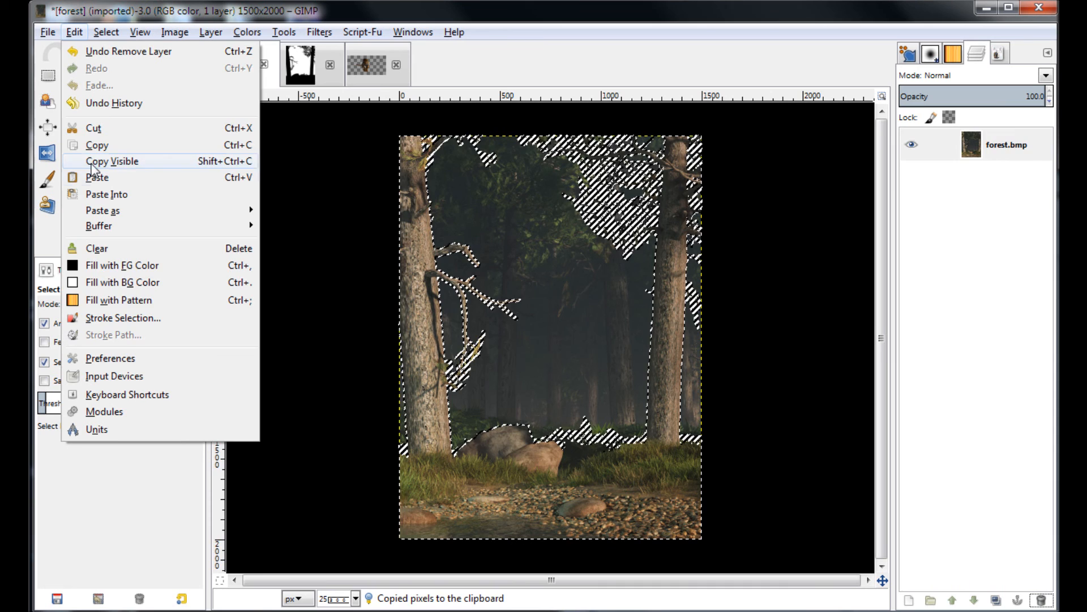
click(97, 176)
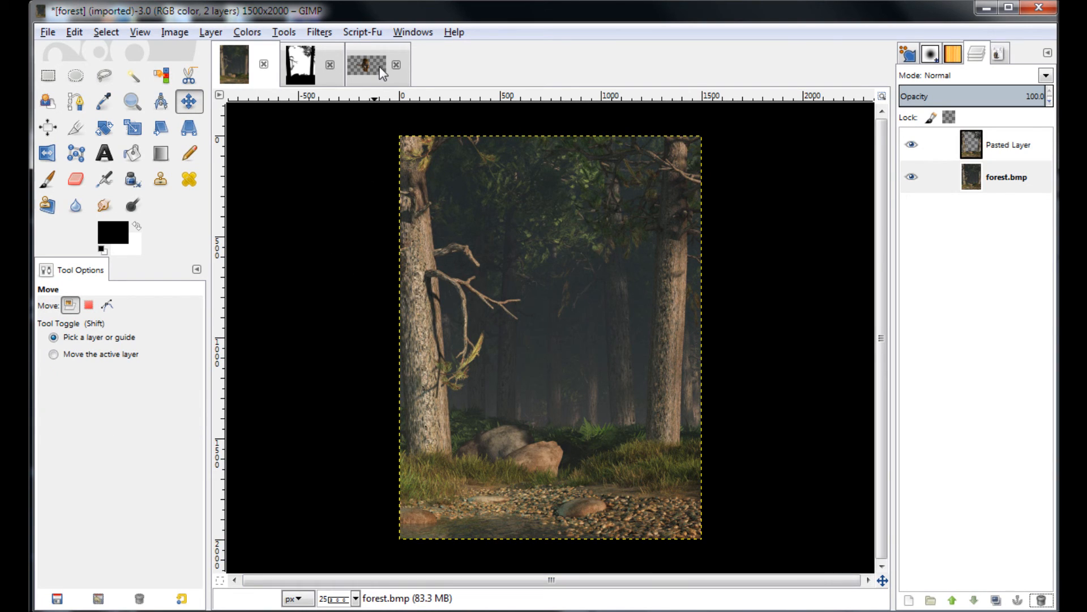
Step: Copy jag.png into the forest image as its own layer and move it among the trees
click(366, 64)
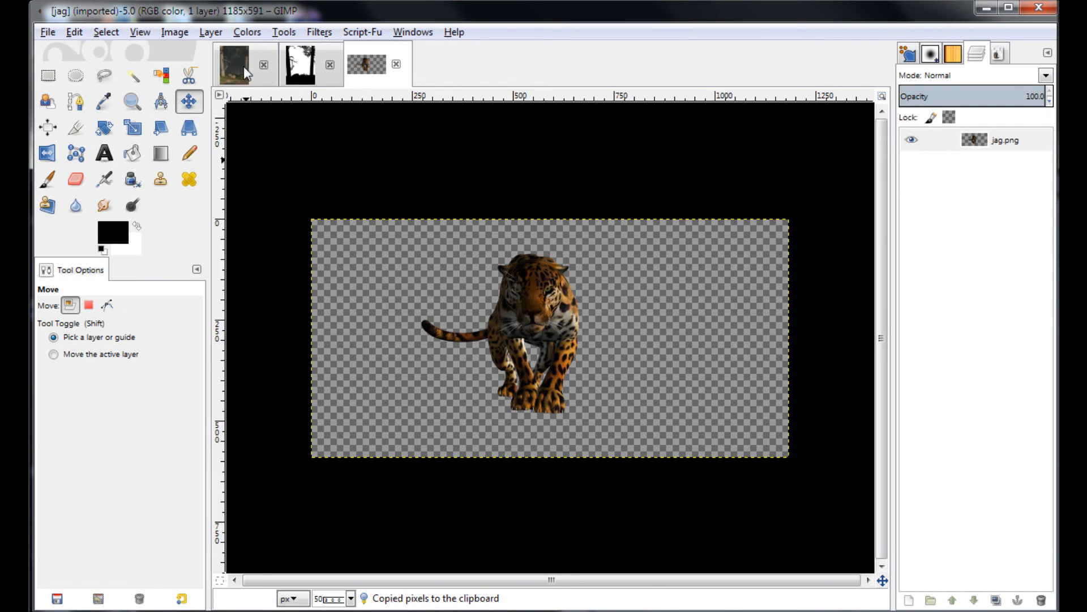
click(74, 32)
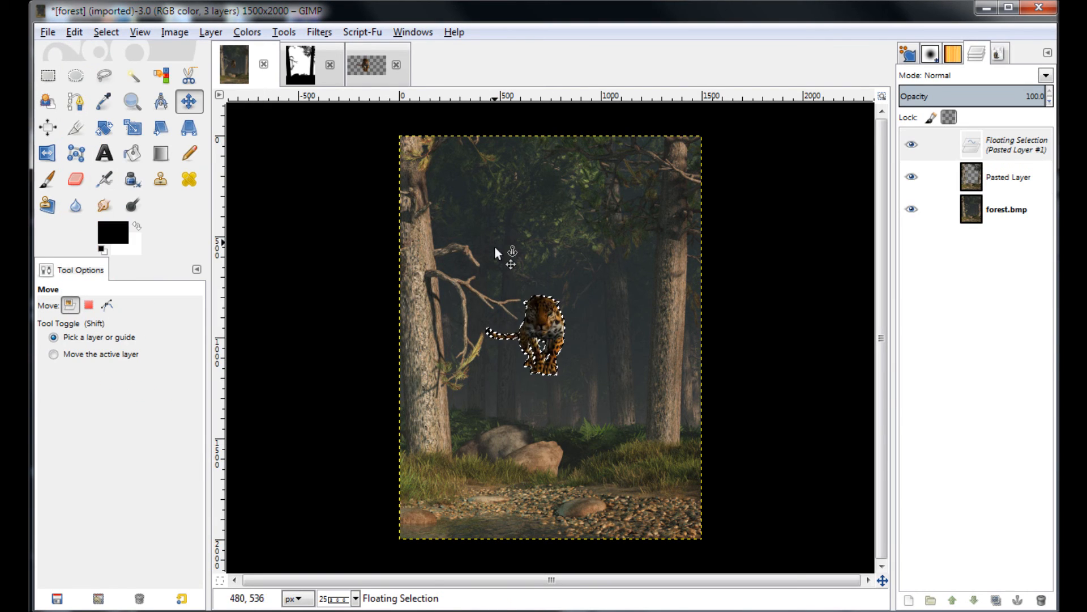
drag(545, 333, 566, 354)
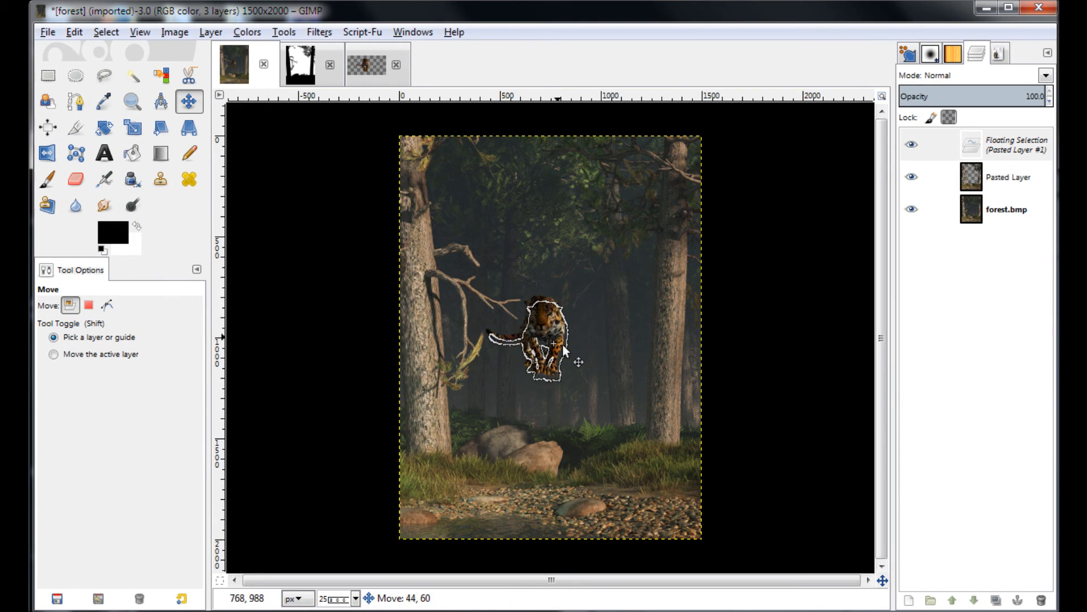
drag(548, 333, 607, 399)
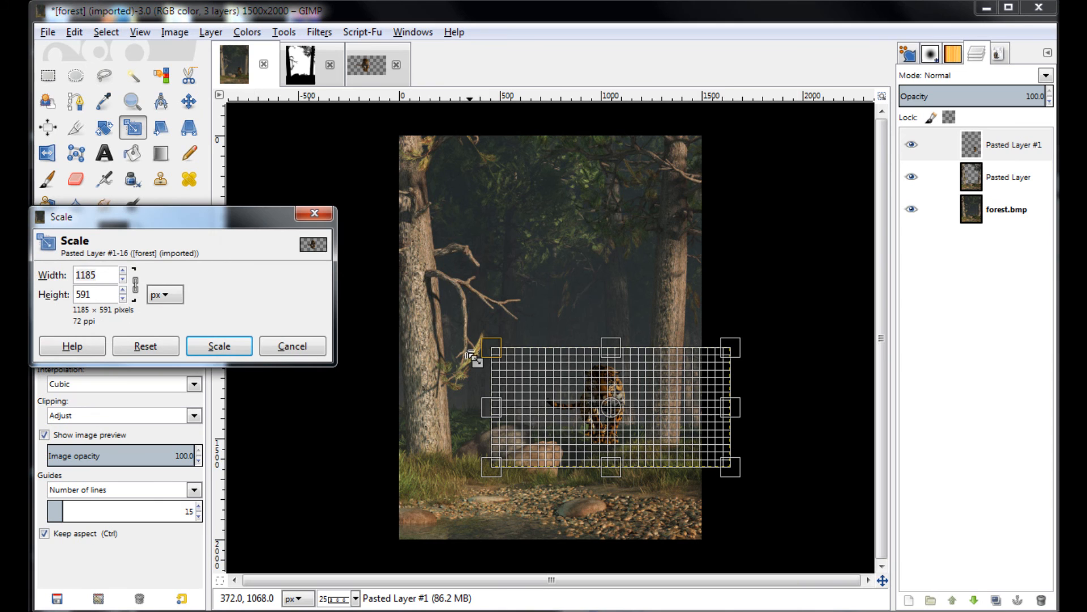
Step: Scale the jaguar layer up to about 1754 px wide
drag(475, 350, 445, 324)
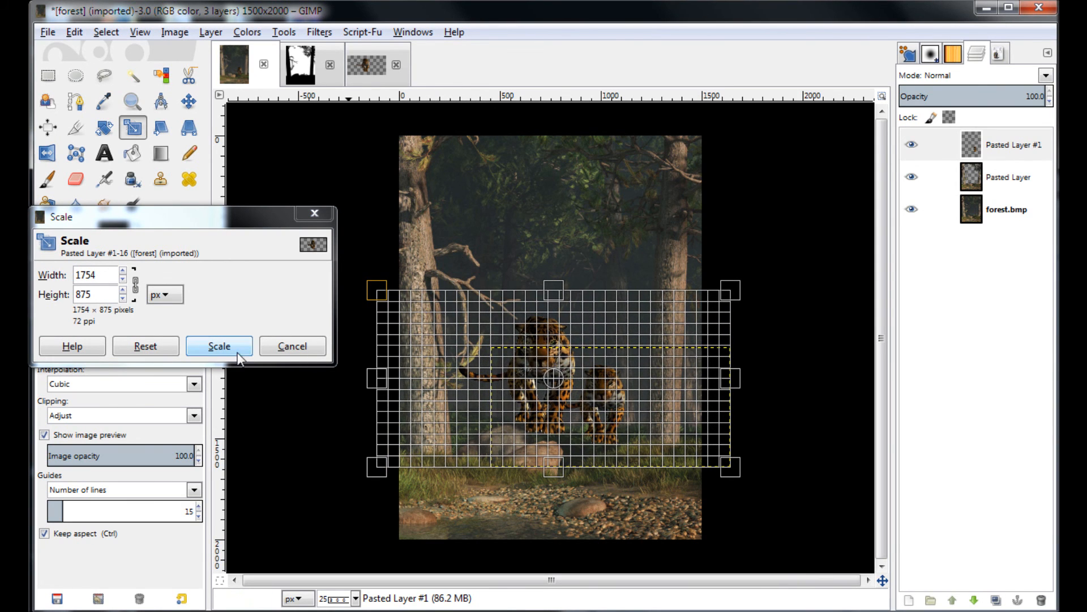
click(219, 347)
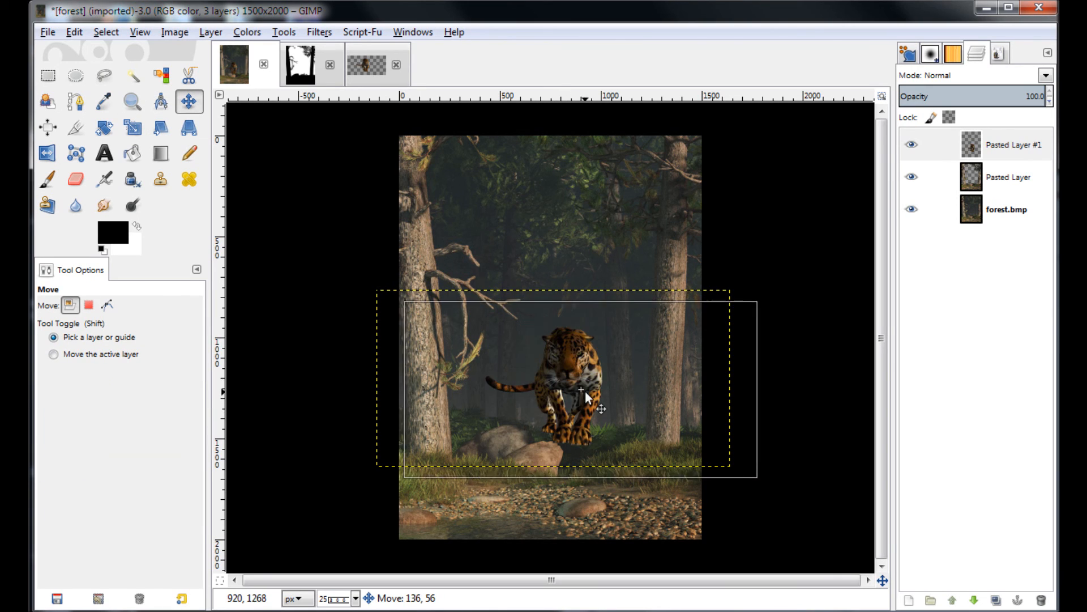
Step: Lower the jaguar onto the forest floor and restack it beneath the copied foreground-trees layer
drag(587, 399, 607, 455)
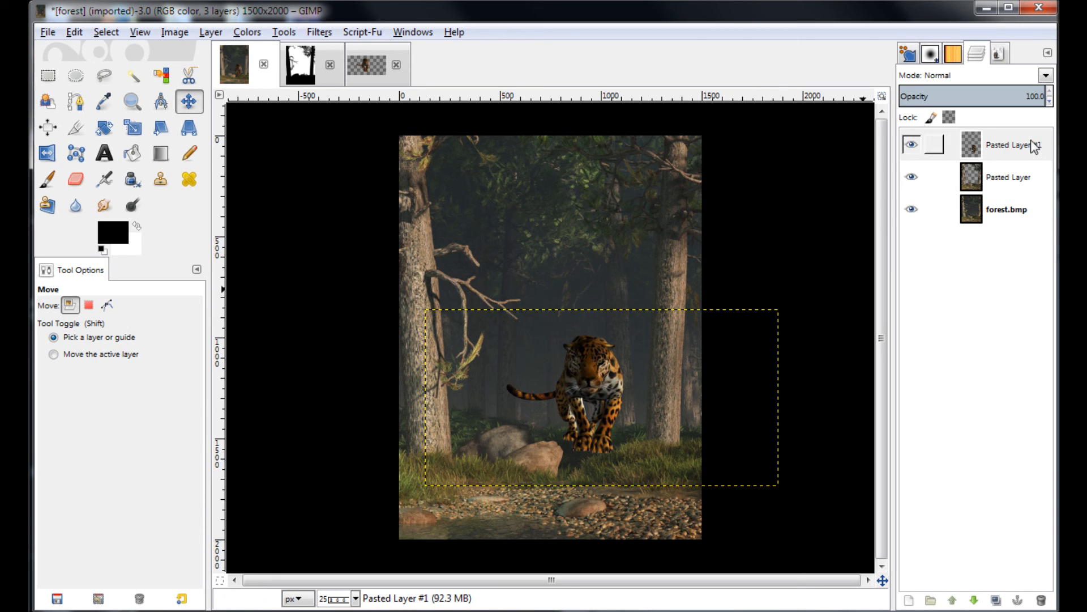
click(999, 144)
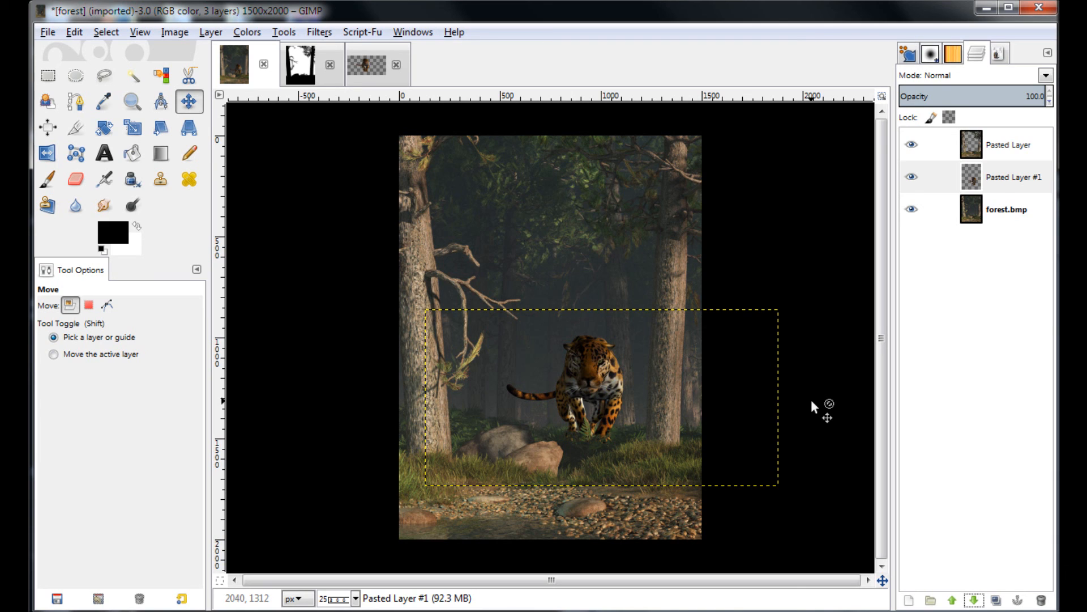
mouse_move(529, 345)
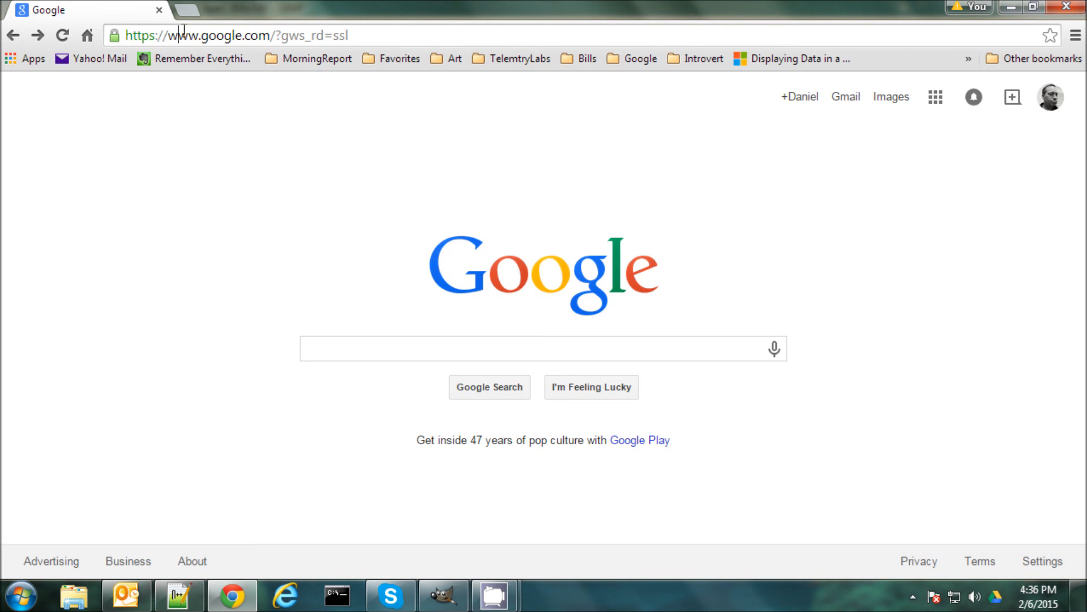
Step: Browse to introvertartist.com and go to its Get the Newsletter page
text(www.facebook.com/home.php)
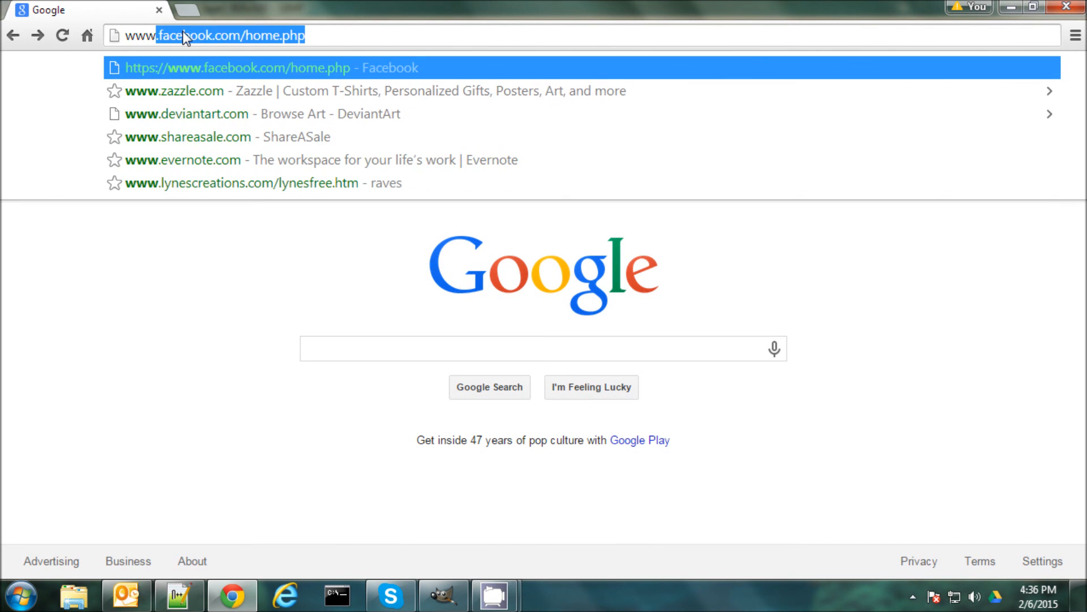
text(Introvertartist.com)
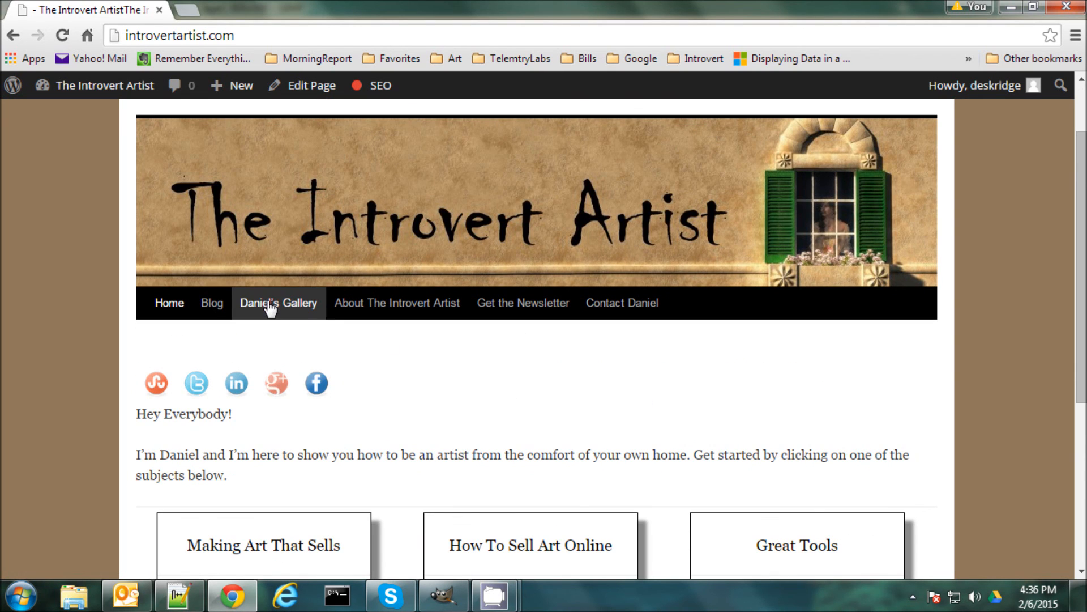
click(522, 302)
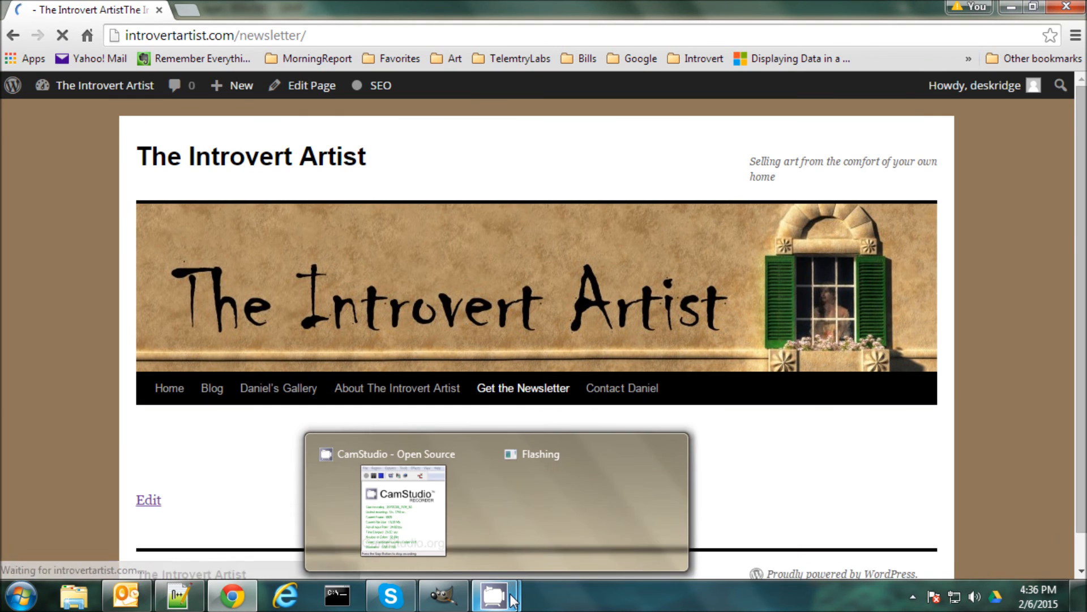